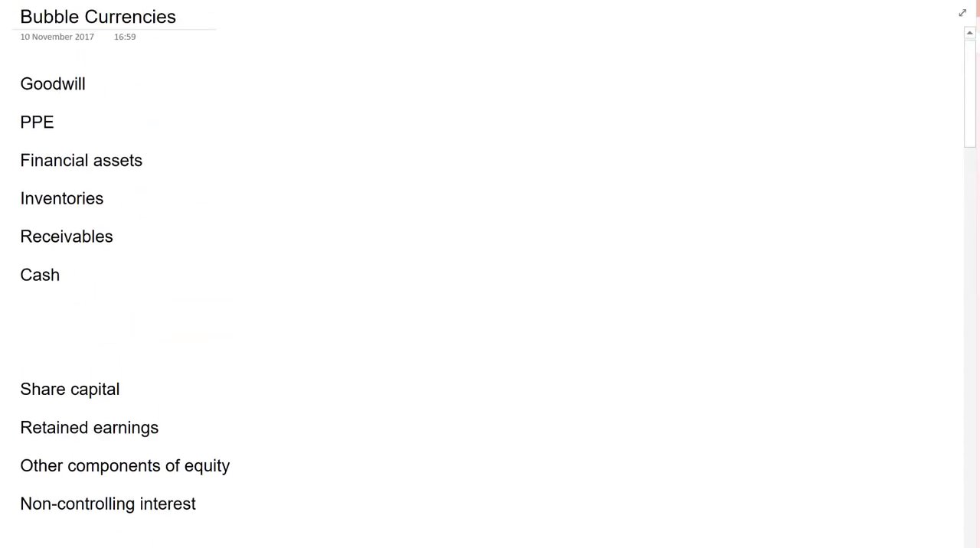
# Scroll down to the Non-controlling interest line and circle it in green ink
pyautogui.scroll(-3)
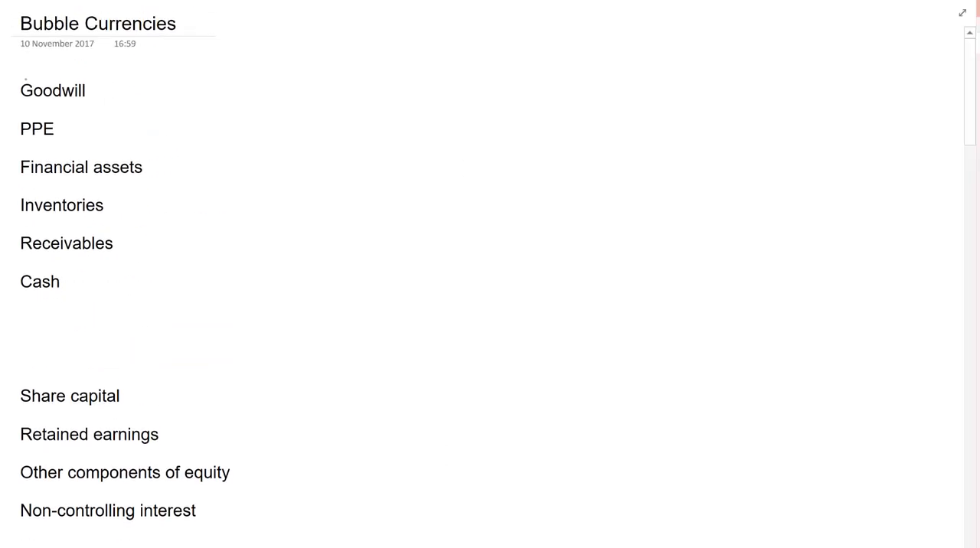
pyautogui.scroll(-3)
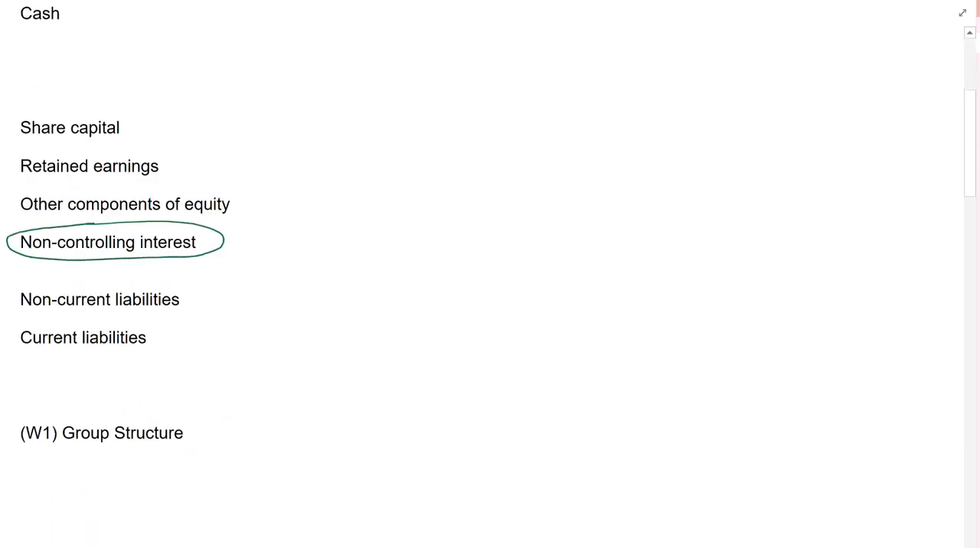
# Draw B with an 80% arrow to S, a 60% arrow to T, and NCI's 20% arrow to S
pyautogui.scroll(-3)
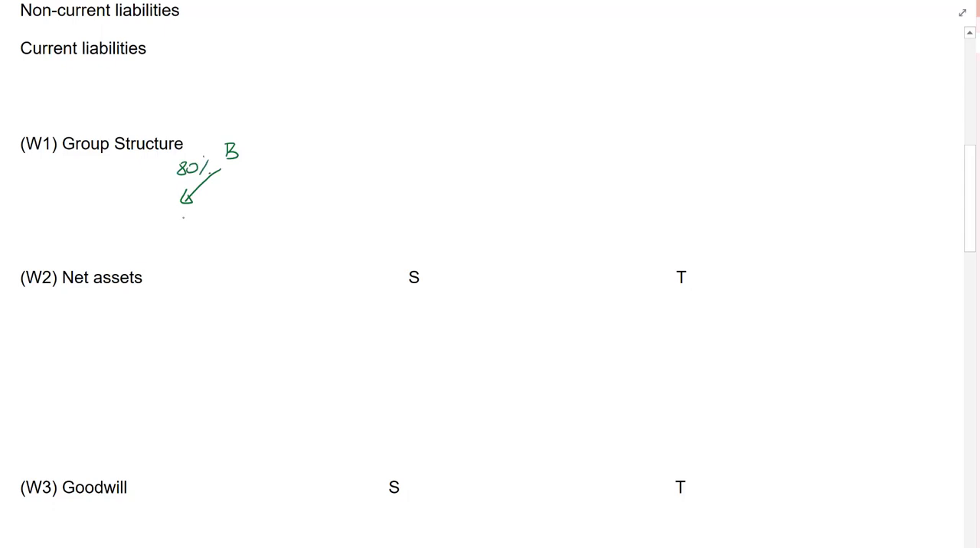
pyautogui.moveTo(256, 170); pyautogui.dragTo(322, 205)
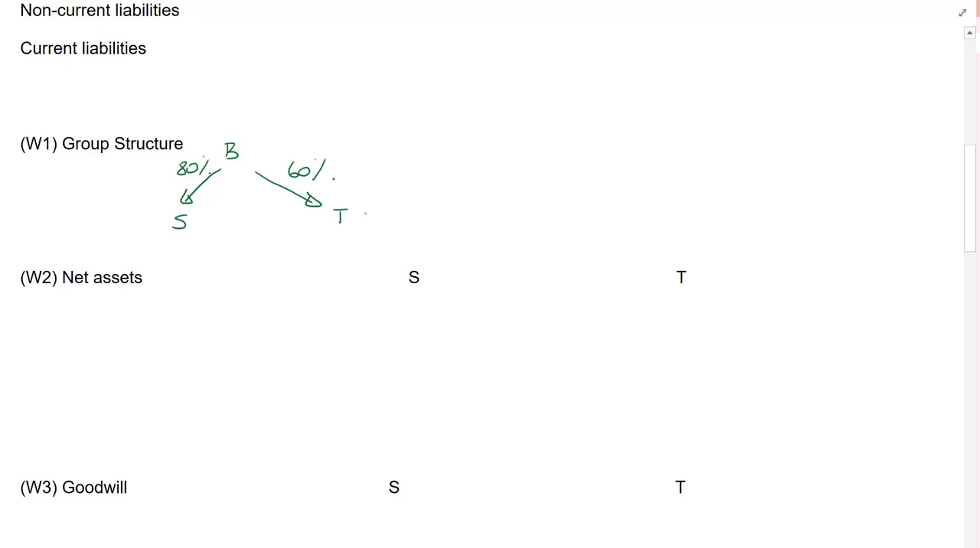
pyautogui.moveTo(90, 221); pyautogui.dragTo(161, 221)
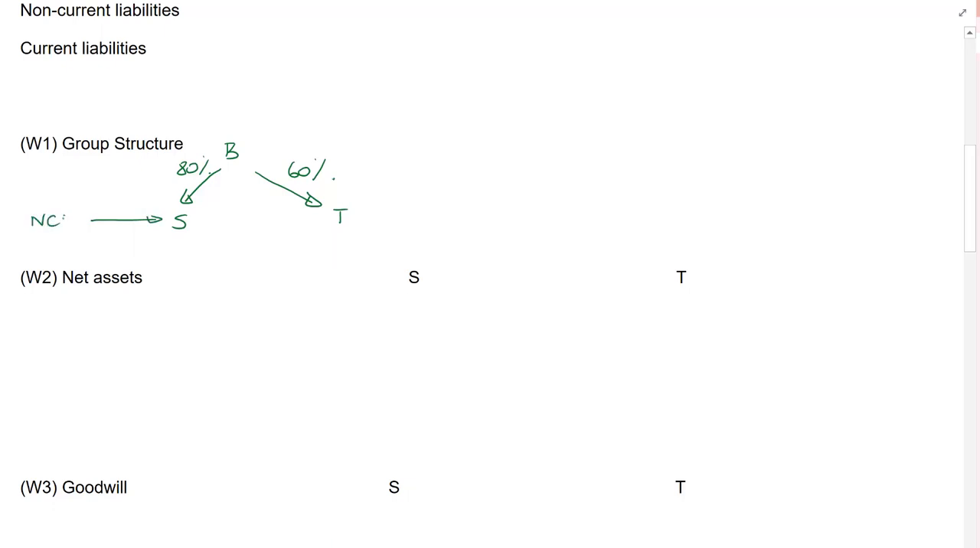
pyautogui.write('20%')
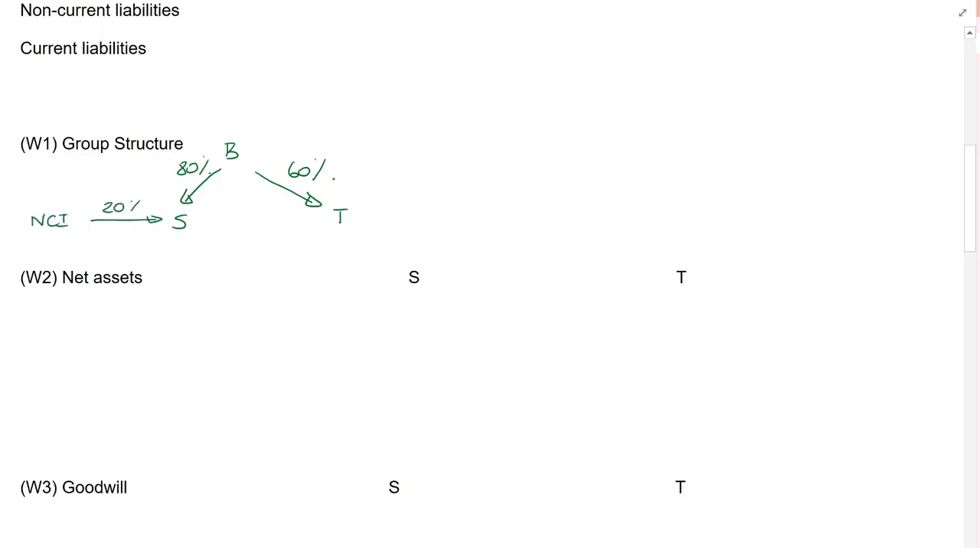
pyautogui.moveTo(460, 218); pyautogui.dragTo(360, 219)
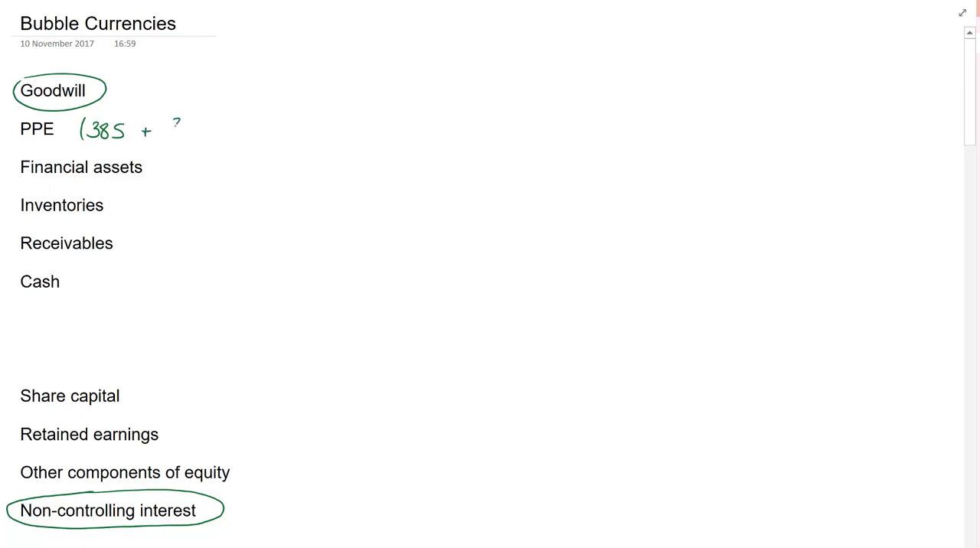
# Handwrite the start of the PPE working '(385 + 41.1' beside the PPE line
pyautogui.write('390')
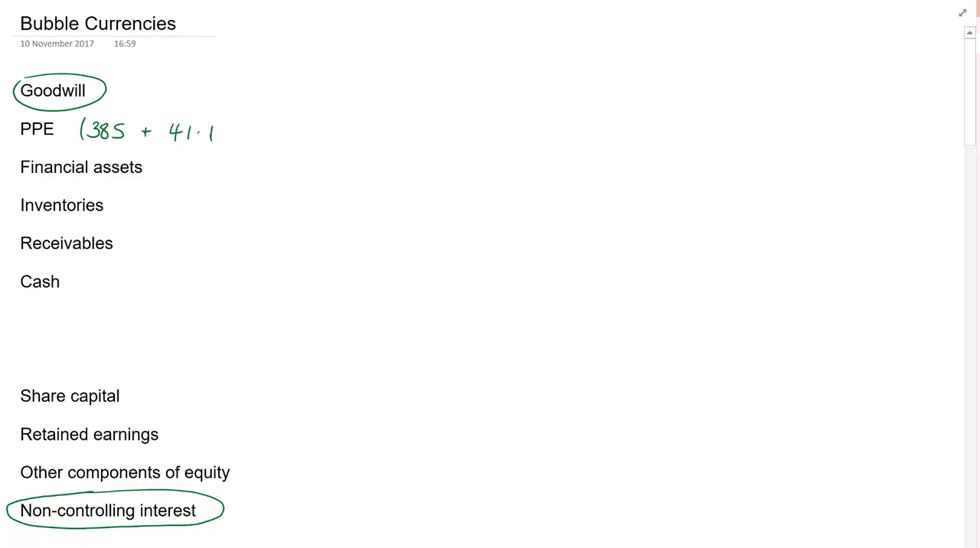
# Write 'Cost of Inv 110' under S ($) in W3 Goodwill and 'Dinar' and '$(' beside T
pyautogui.scroll(-3)
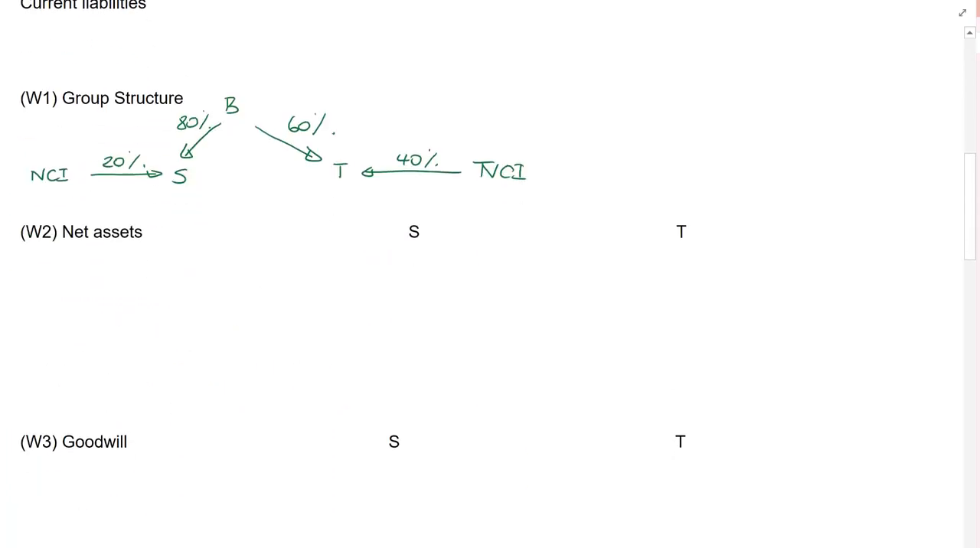
pyautogui.scroll(-3)
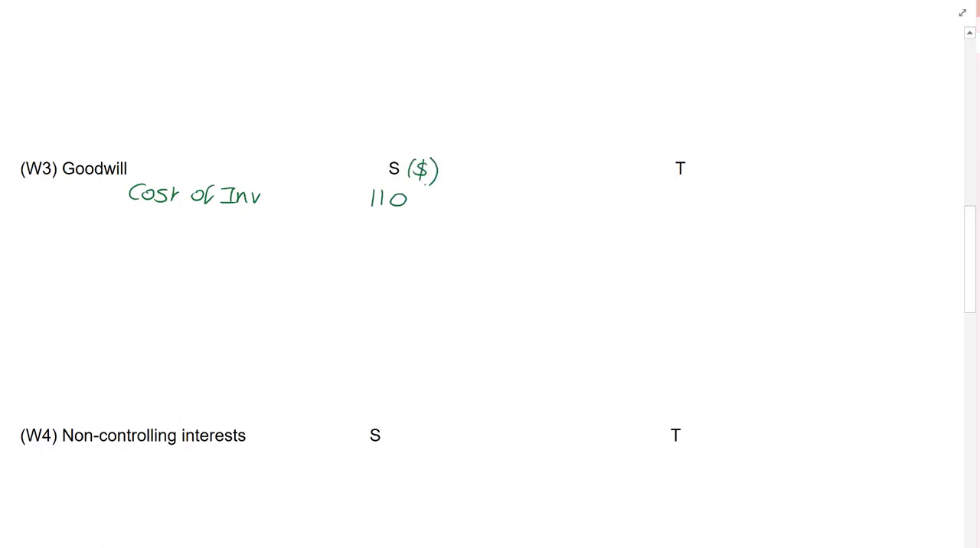
pyautogui.moveTo(602, 190)
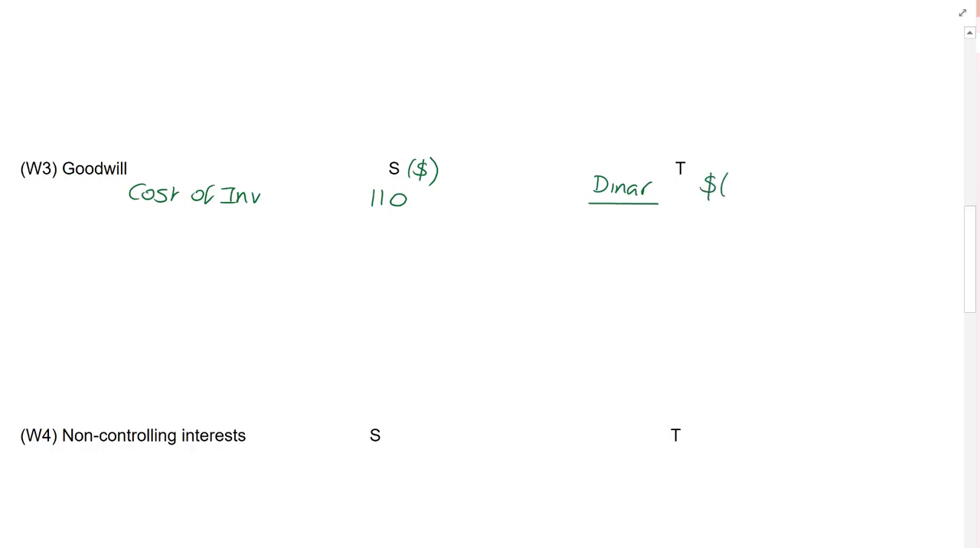
pyautogui.scroll(3)
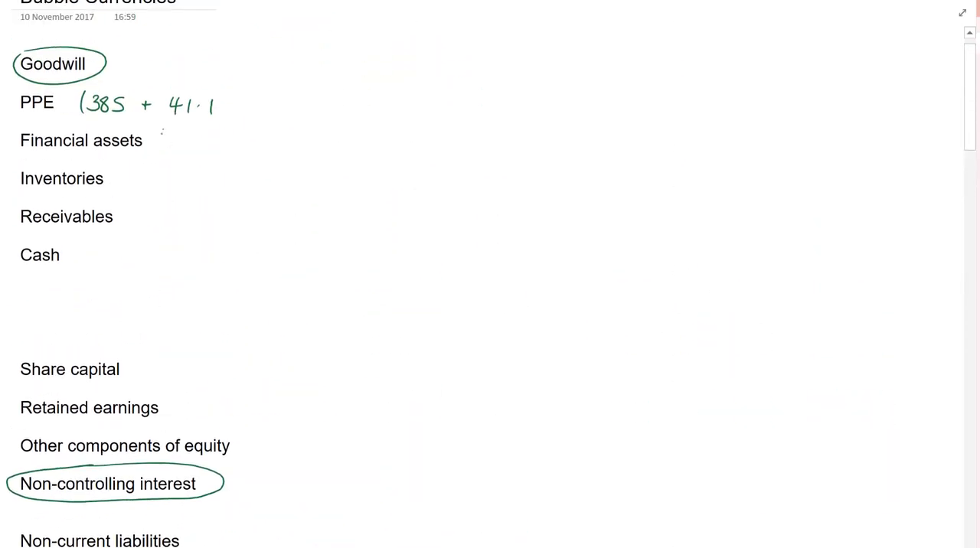
# Ink the bracketed sums 21 + 10.3 beside Financial assets and 32 + 1.7 beside Inventories
pyautogui.write('(2·1')
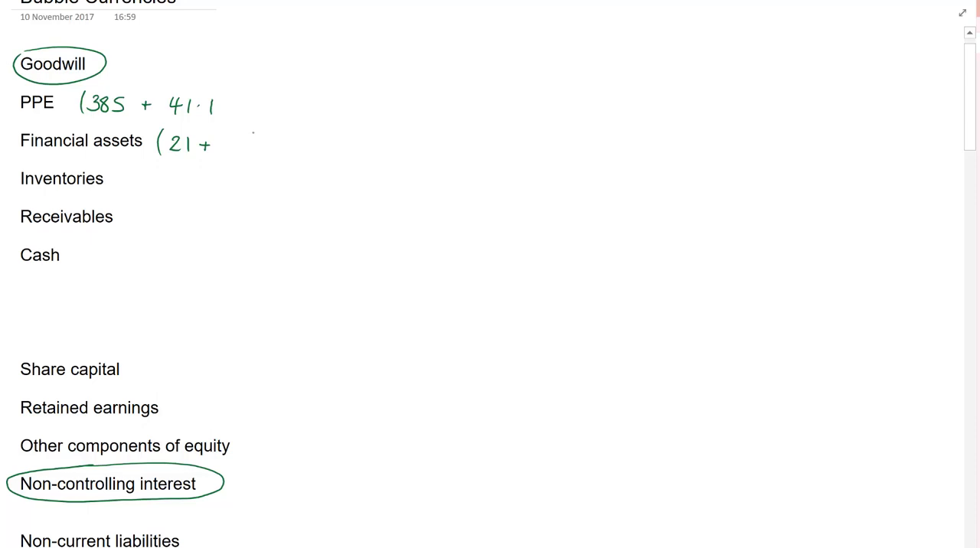
pyautogui.write('10·3')
pyautogui.write('(32 1')
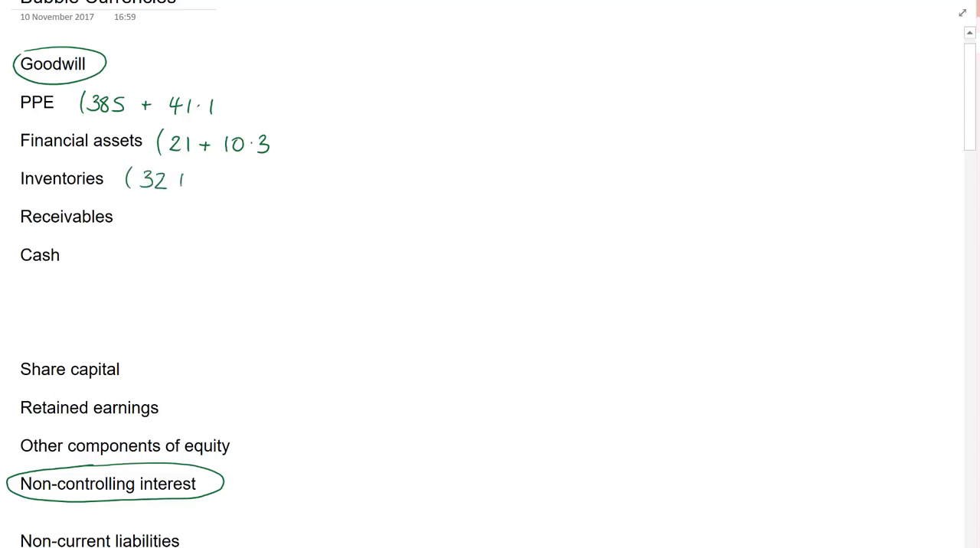
pyautogui.write('+ 1.7')
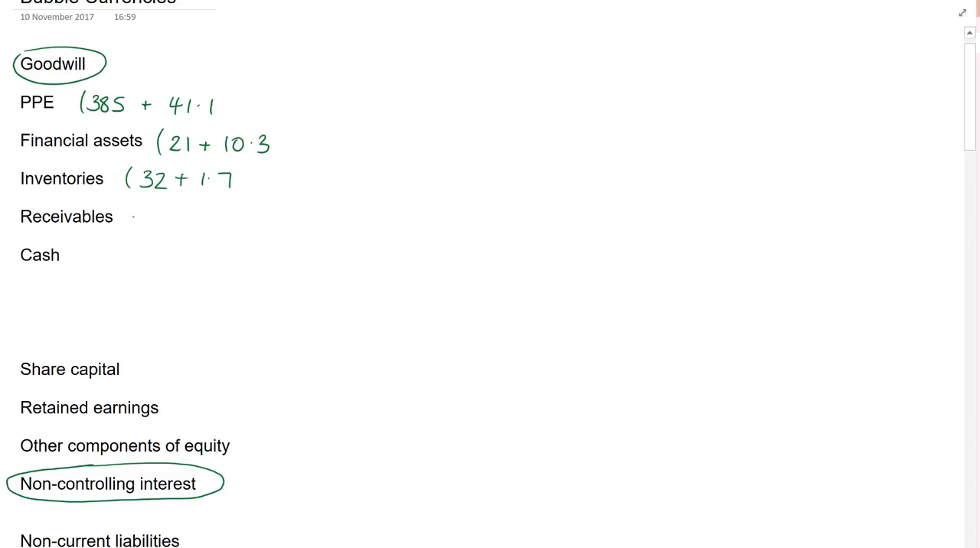
# Ink the bracketed sums 55 + 3.8 beside Receivables and 25 + 9.5 beside Cash
pyautogui.moveTo(134, 203); pyautogui.dragTo(136, 230)
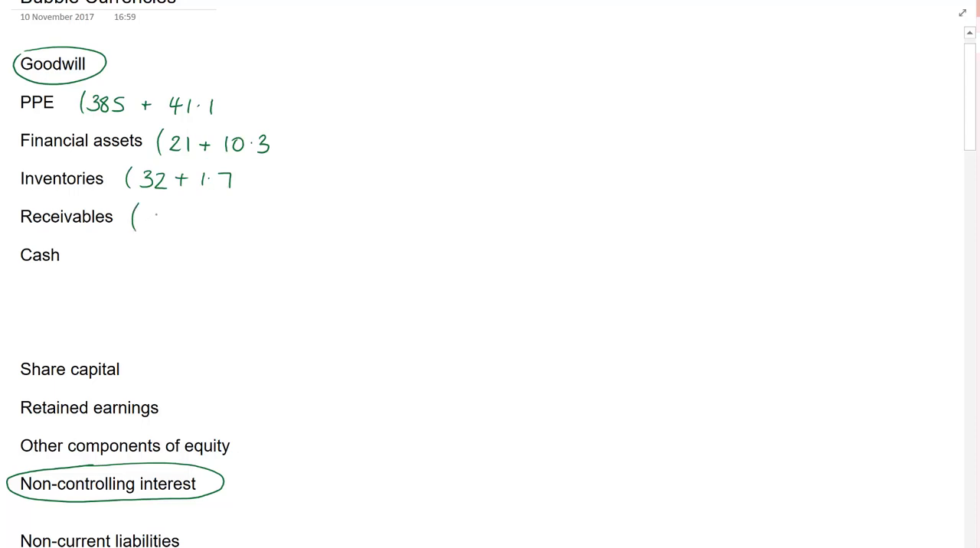
pyautogui.write('55 +')
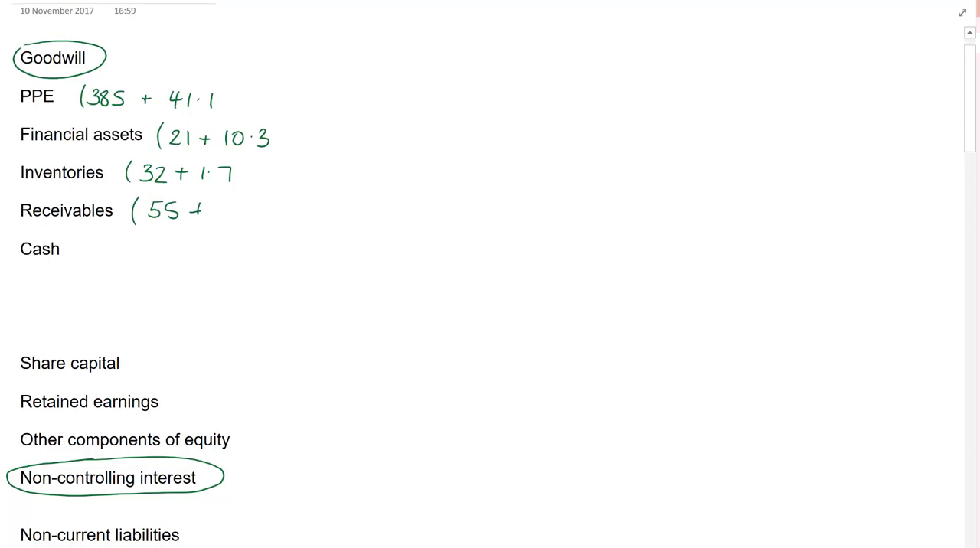
pyautogui.write('3.8')
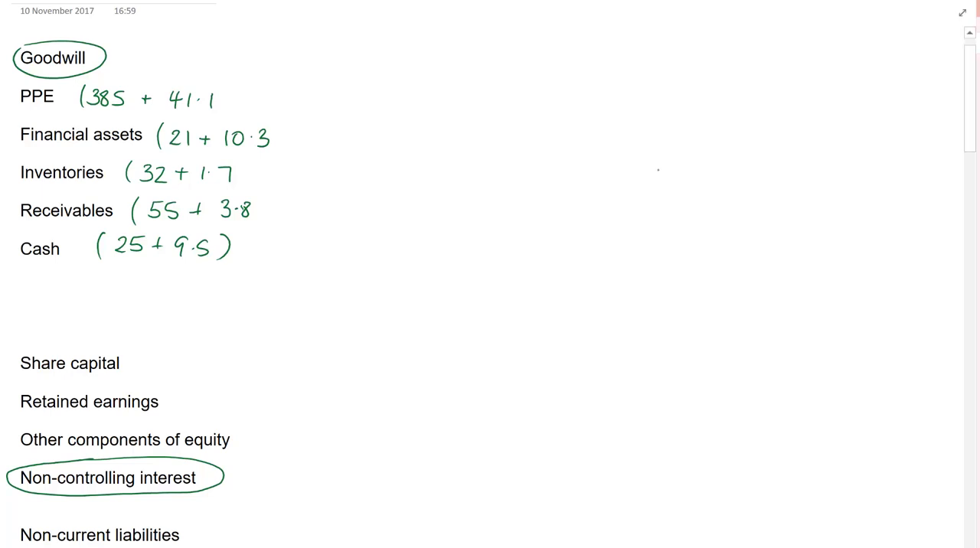
# Write the consolidated totals 33.9, 58.8 and 34.5 and share capital 80, then scroll to the W1 and W2 workings
pyautogui.write('33')
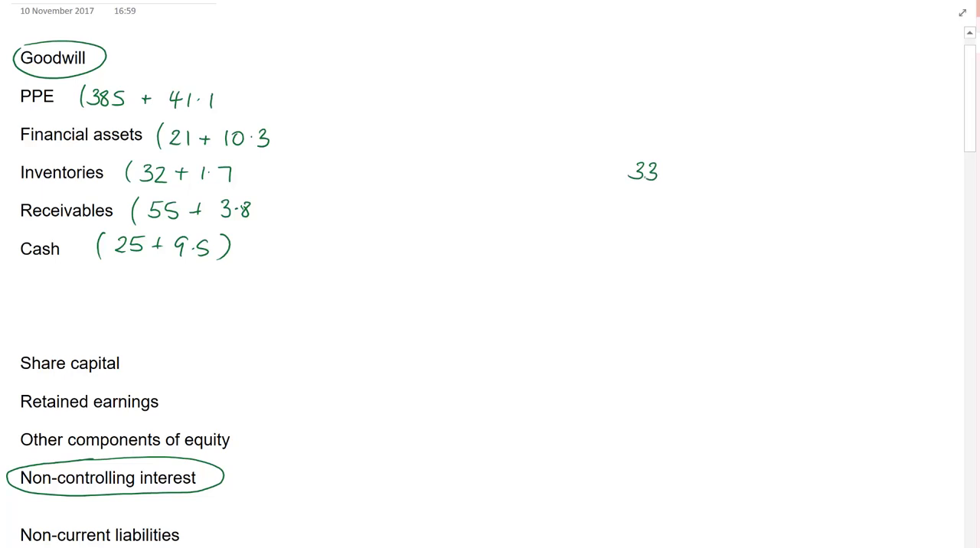
pyautogui.write('.9')
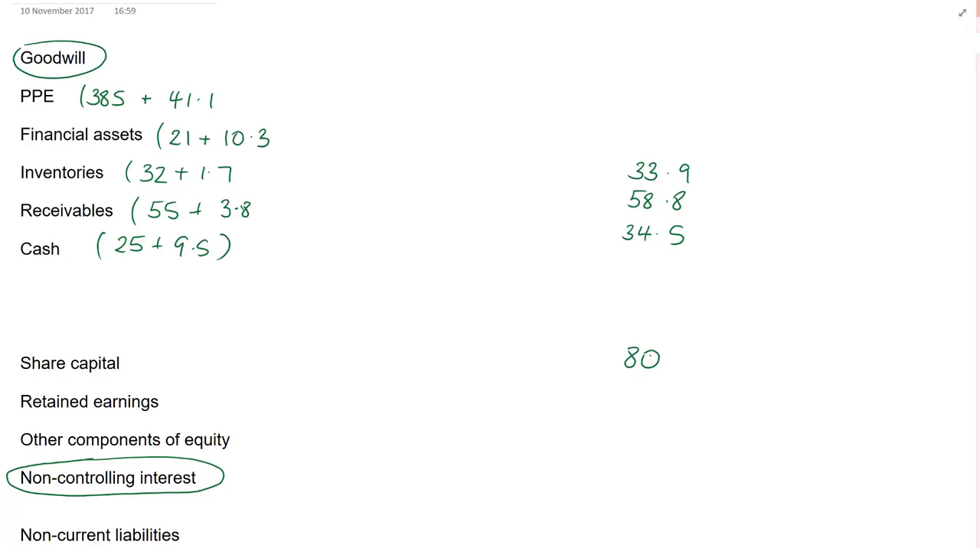
pyautogui.scroll(-3)
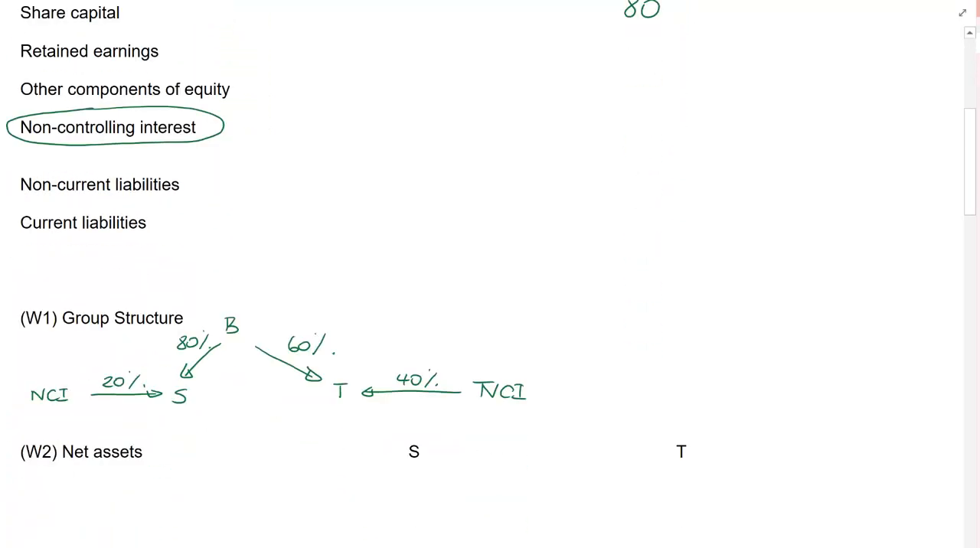
pyautogui.scroll(-3)
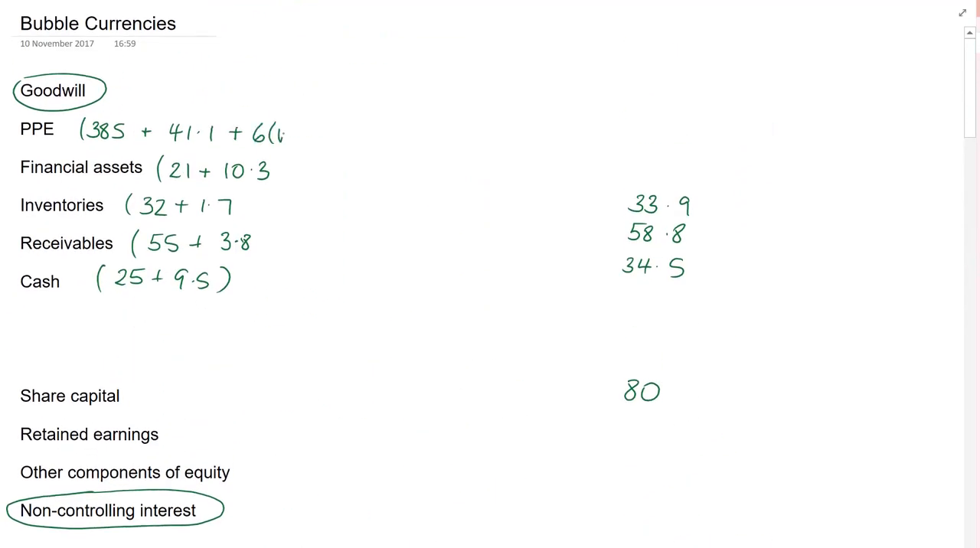
# Extend the PPE bracket with '+ 6(W2)' for the fair value adjustment
pyautogui.write('(W2)')
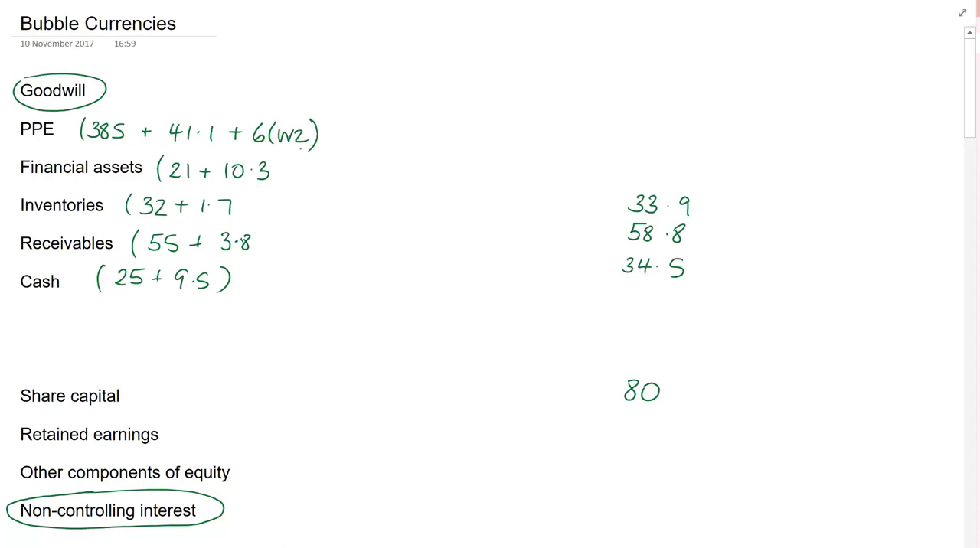
# Handwrite 'Contingent liability' below the FV row in the W2 net assets working
pyautogui.scroll(-3)
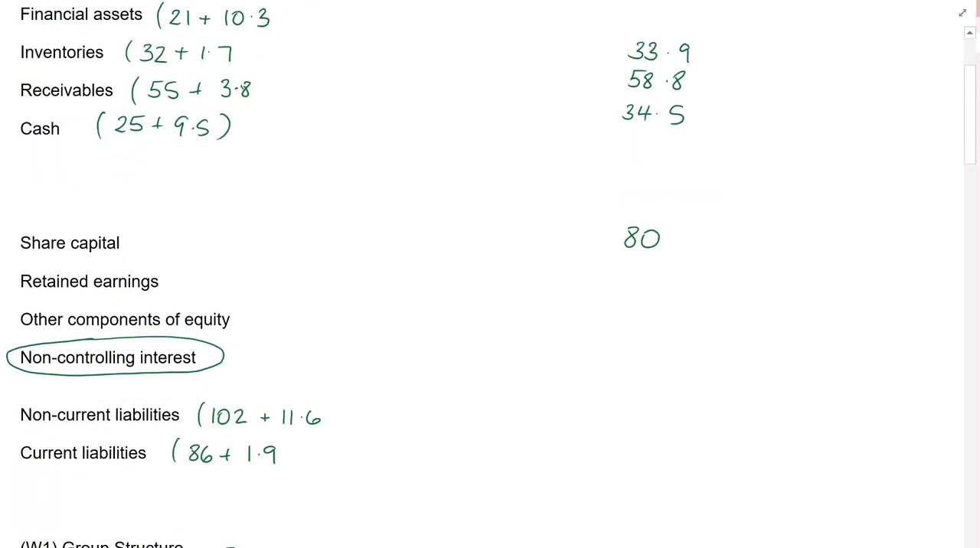
pyautogui.scroll(-3)
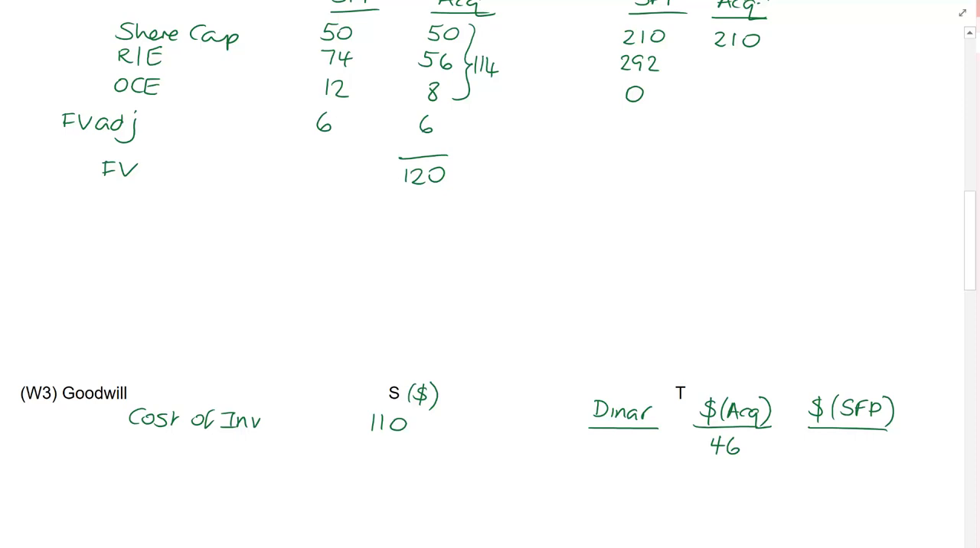
pyautogui.write('Continge')
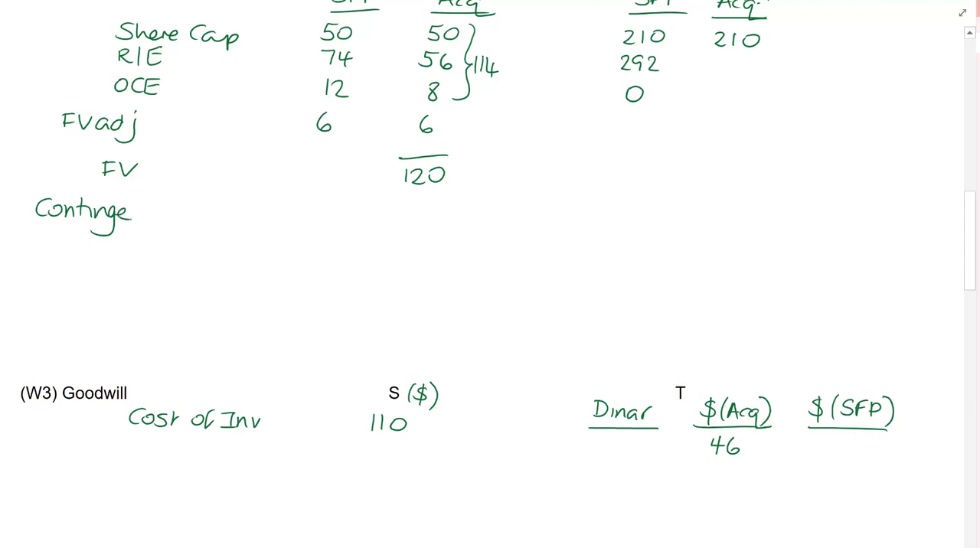
pyautogui.scroll(-3)
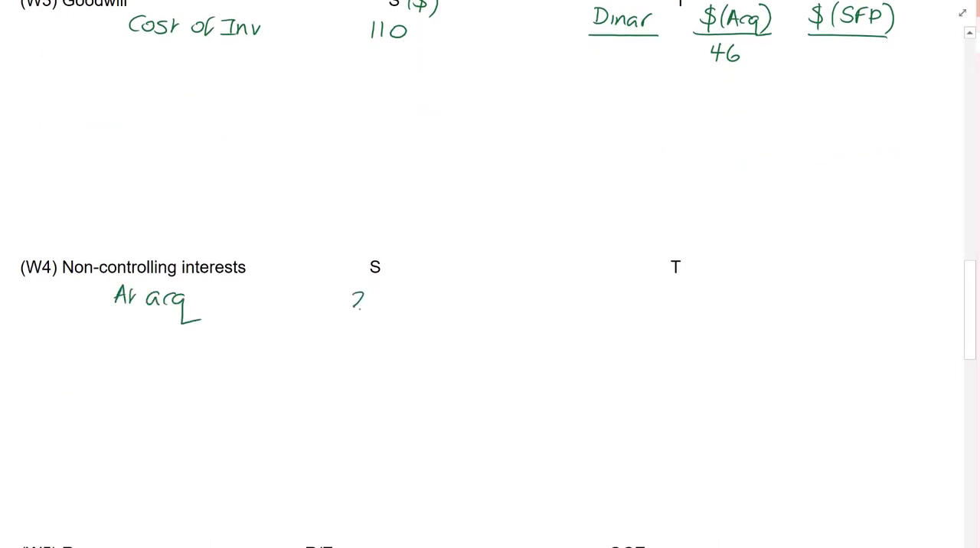
# Ink 'At acq' with a placeholder under S in the W4 non-controlling interests working
pyautogui.scroll(-3)
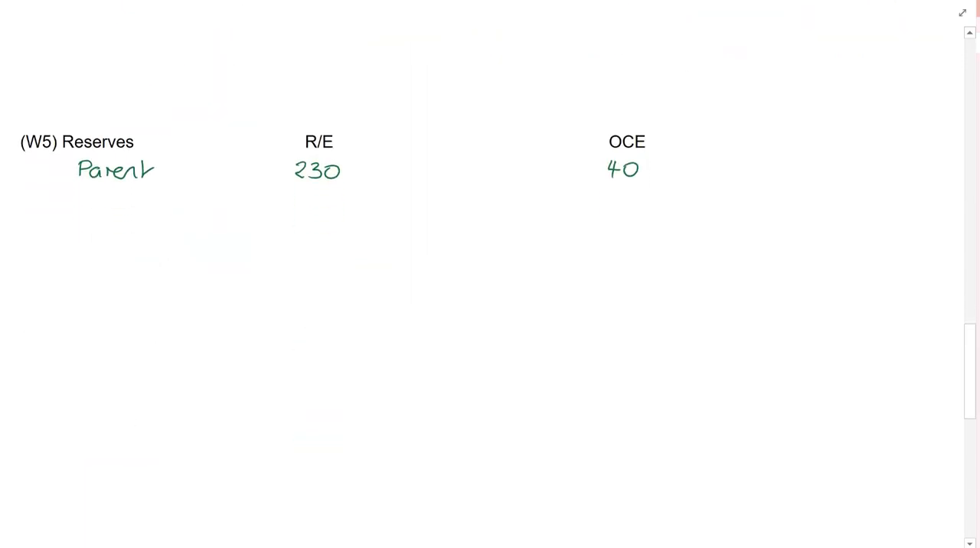
pyautogui.scroll(-3)
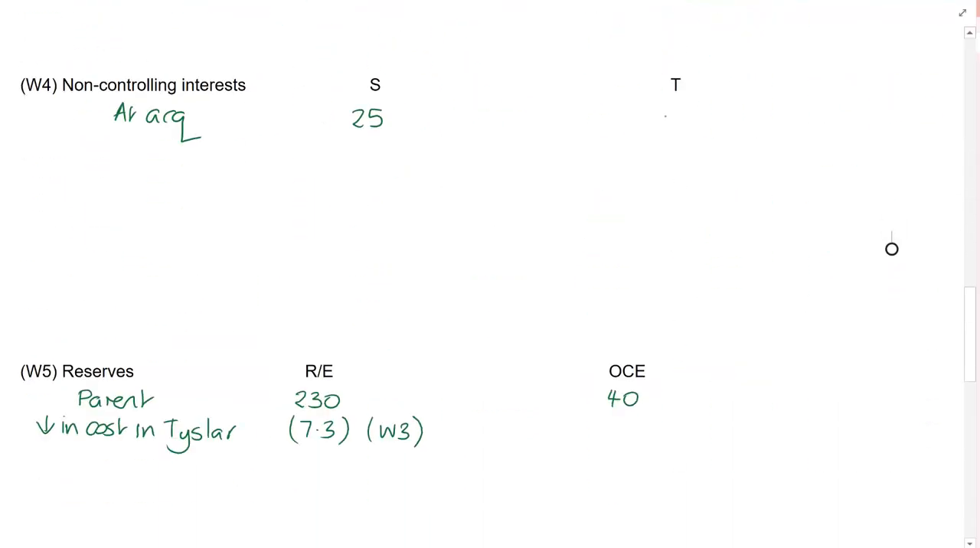
# Write '↓ in cost in Tyslar' under Parent and '(7.3) (W3)' under R/E in W5 Reserves
pyautogui.write('220')
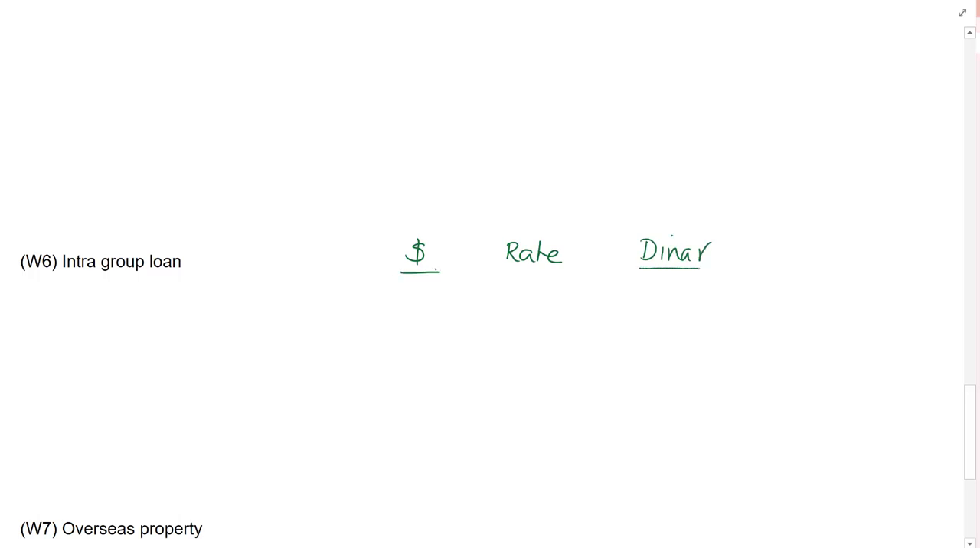
# Underline Rate and handwrite the date 1/2/x5 under the (W6) Intra group loan label
pyautogui.moveTo(507, 274); pyautogui.dragTo(568, 274)
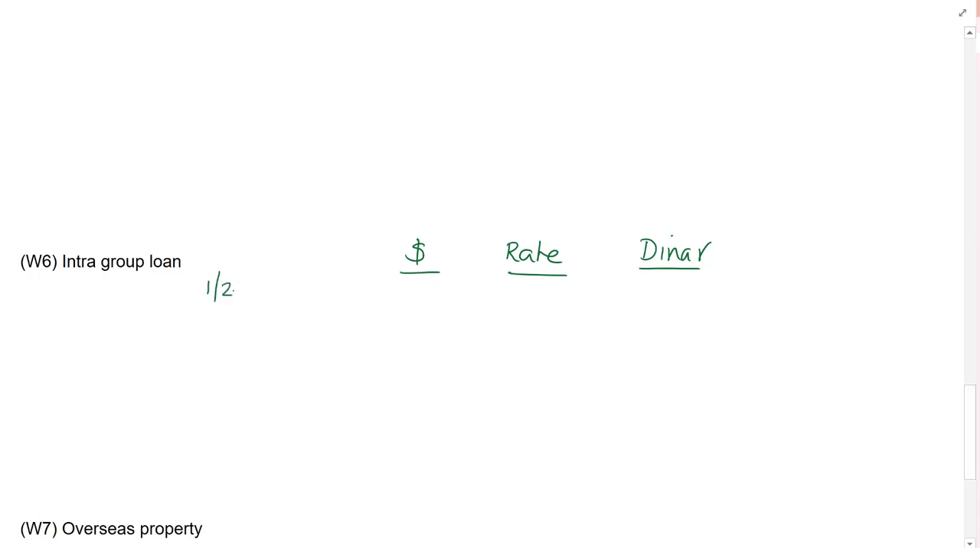
pyautogui.moveTo(237, 290); pyautogui.dragTo(279, 289)
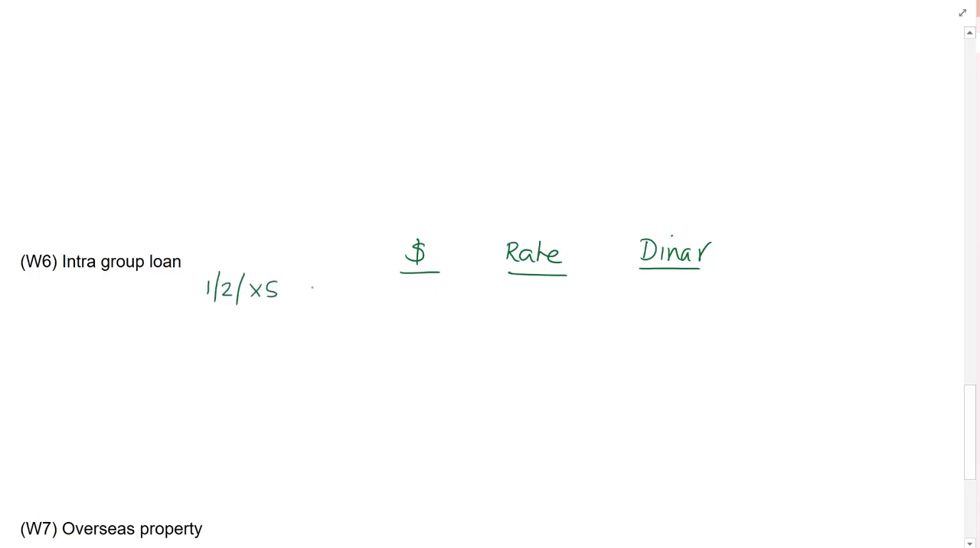
pyautogui.write('10')
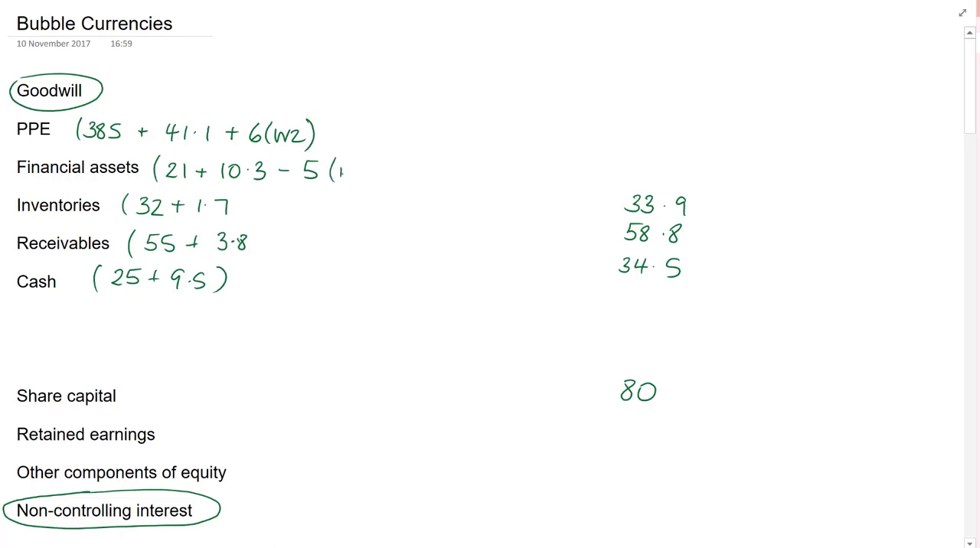
# Handwrite '(intra group)' to close the financial assets working
pyautogui.write('intra a')
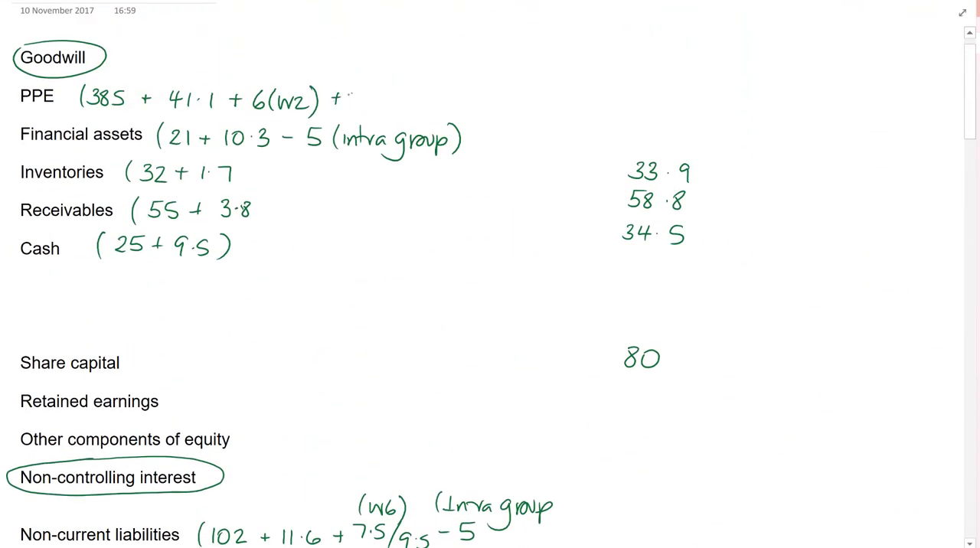
# Write '+ 2(W7)' at the end of the PPE bracket, then move down the page
pyautogui.write('2(W7')
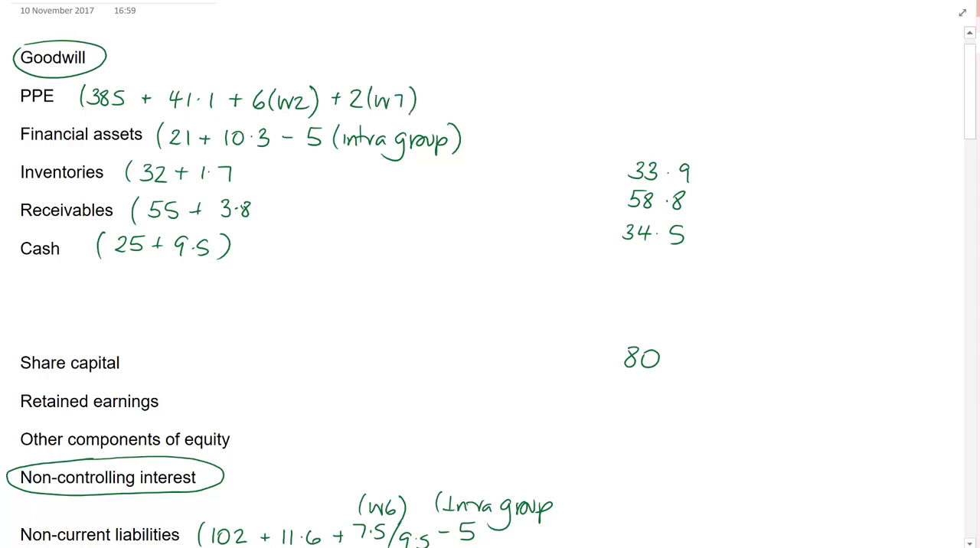
pyautogui.scroll(-3)
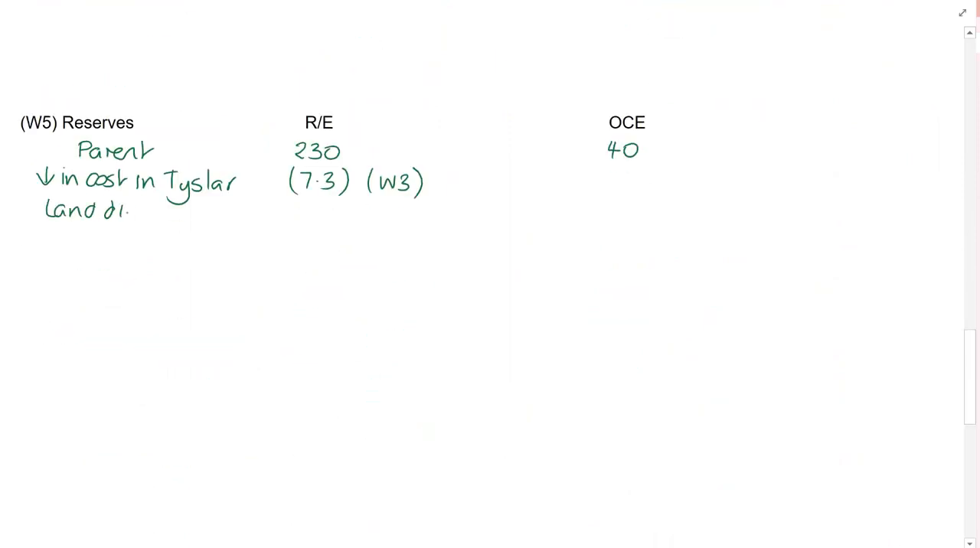
# Handwrite 'Land disposal' under the Tyslar cost line in W5 Reserves
pyautogui.write('disposa')
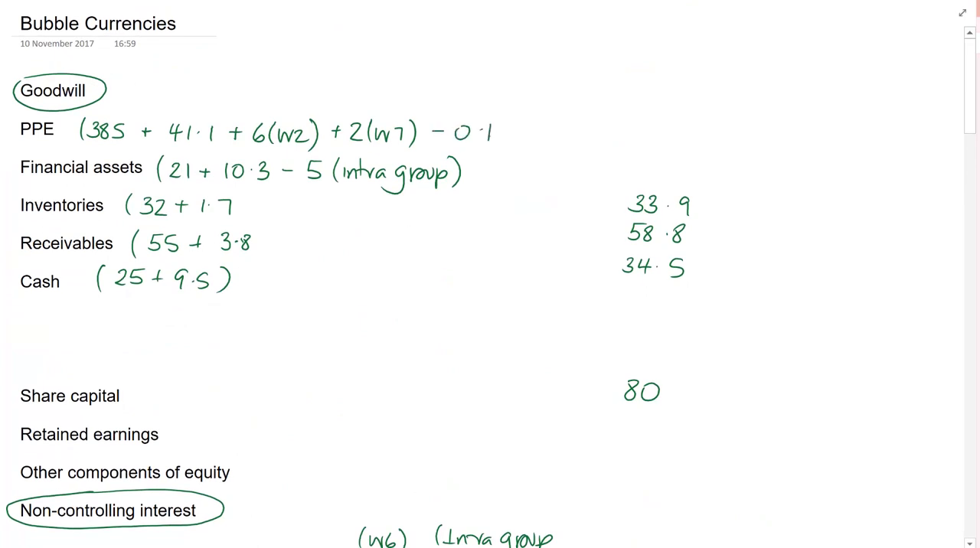
# Write '- 0.1 (W7)' after the PPE entries, then move down to W5 Reserves
pyautogui.write('(W7)')
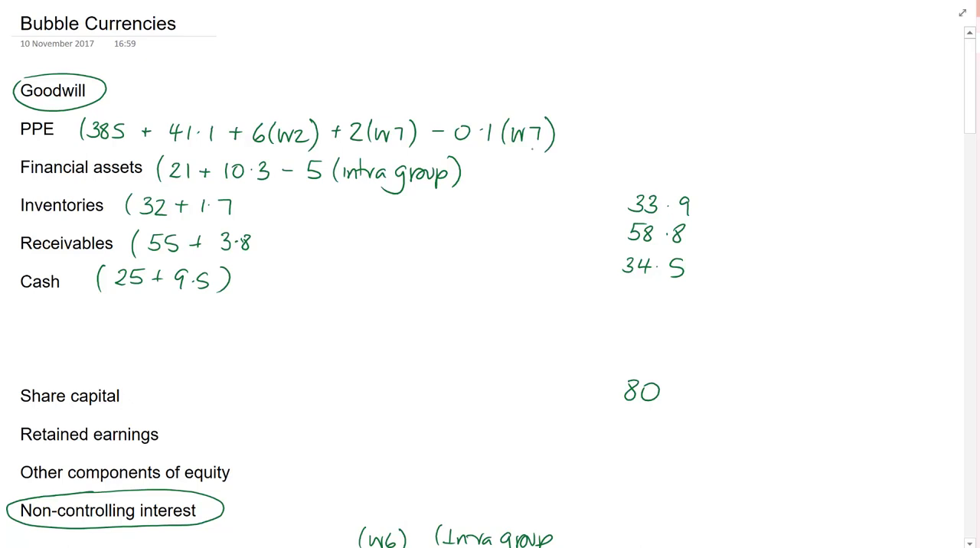
pyautogui.scroll(-3)
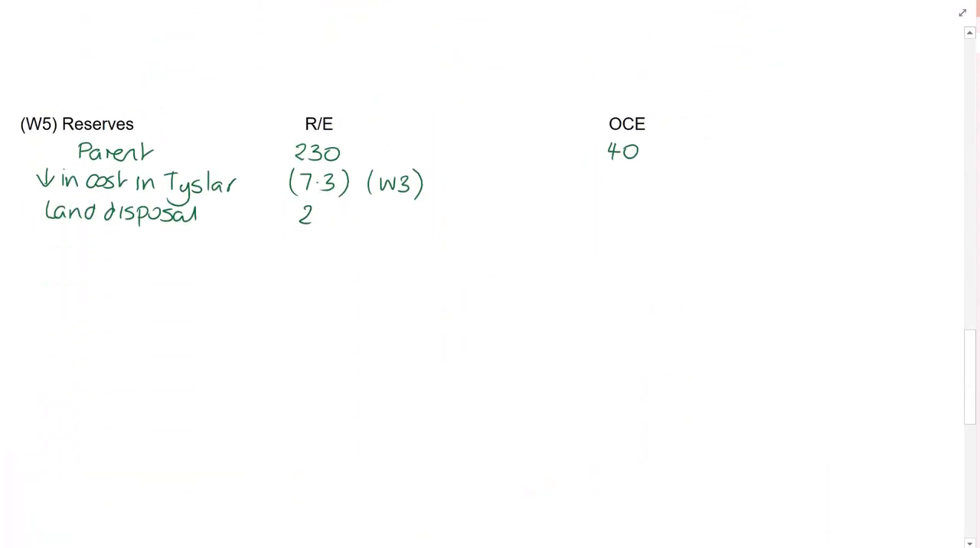
# Handwrite 'Depreciation' with (0.1) in the R/E column, referenced to W7
pyautogui.write('De1')
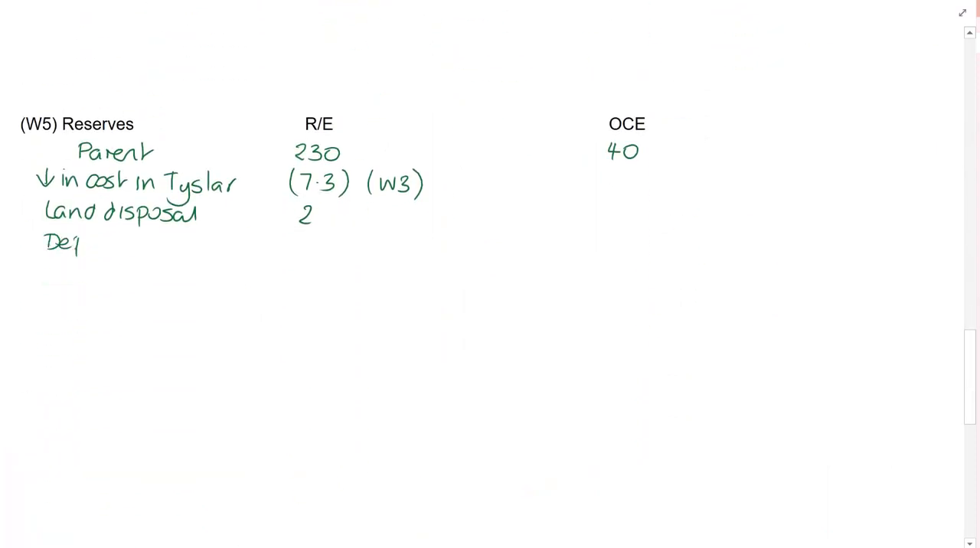
pyautogui.write('Depreciation (0.1) (1')
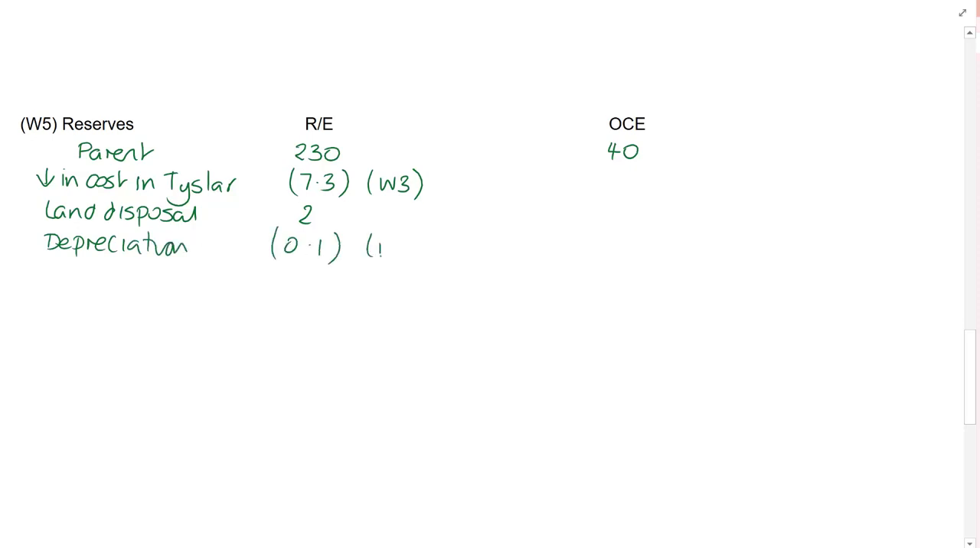
pyautogui.write('(W7)')
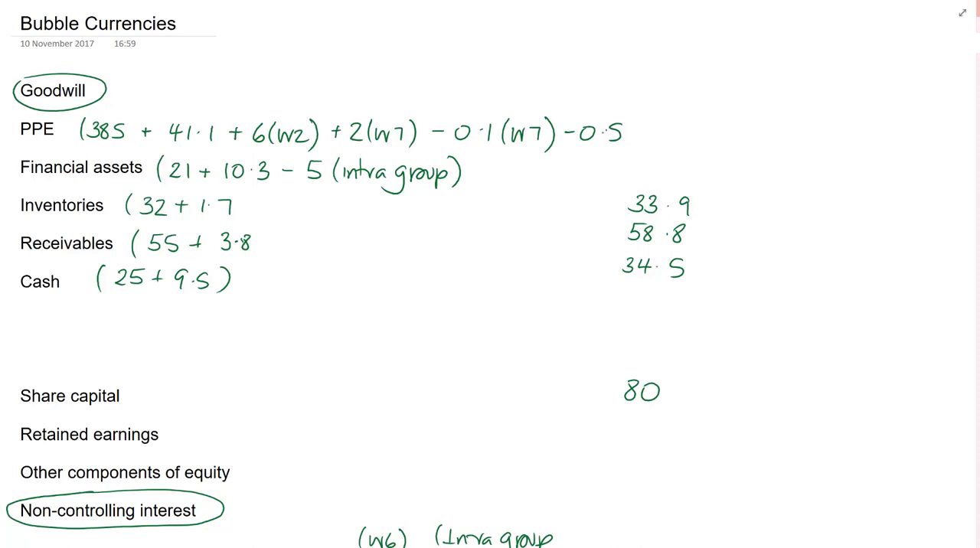
# Scroll down the Bubble Currencies page after the '+1' PPE entry
pyautogui.scroll(-3)
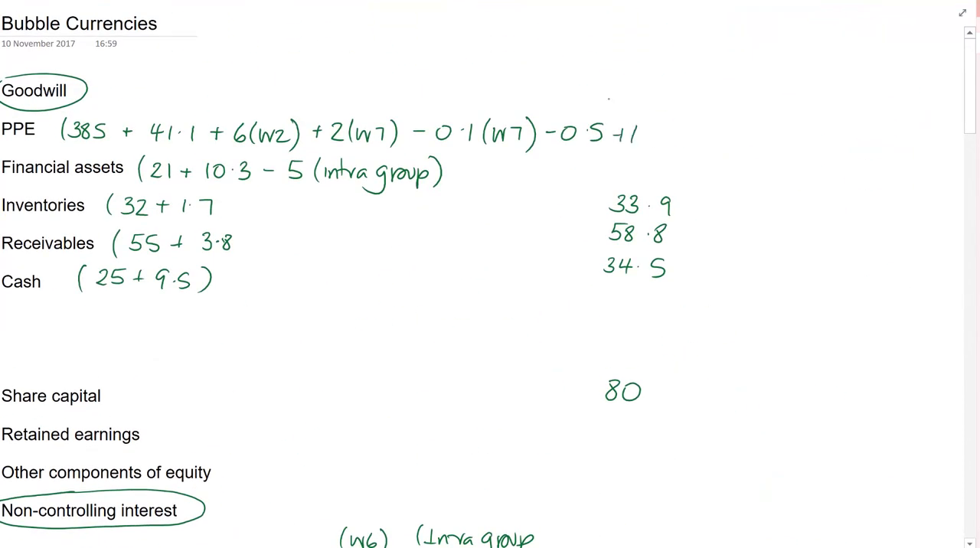
# Handwrite '(W7)' above the +1 on the PPE line and return to W5 Reserves
pyautogui.write('(w7)')
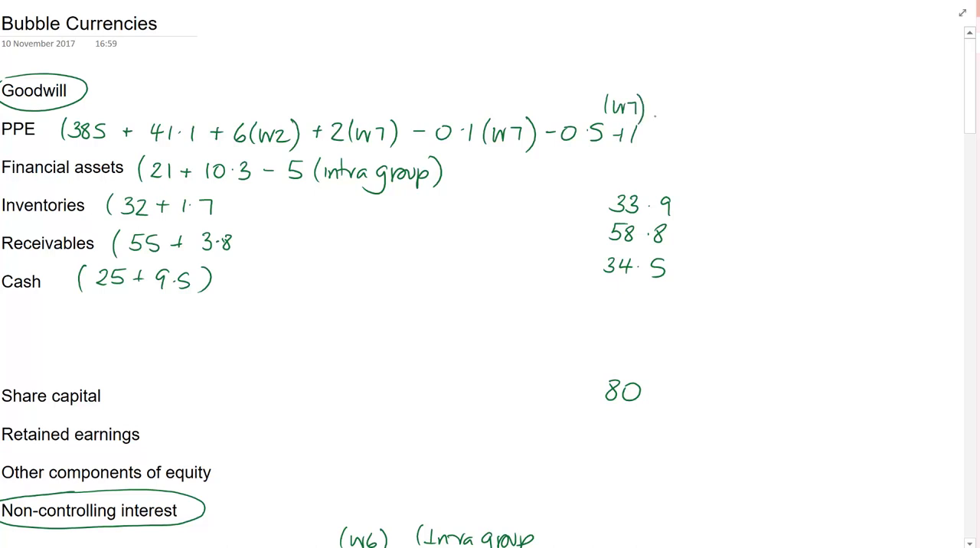
pyautogui.scroll(-3)
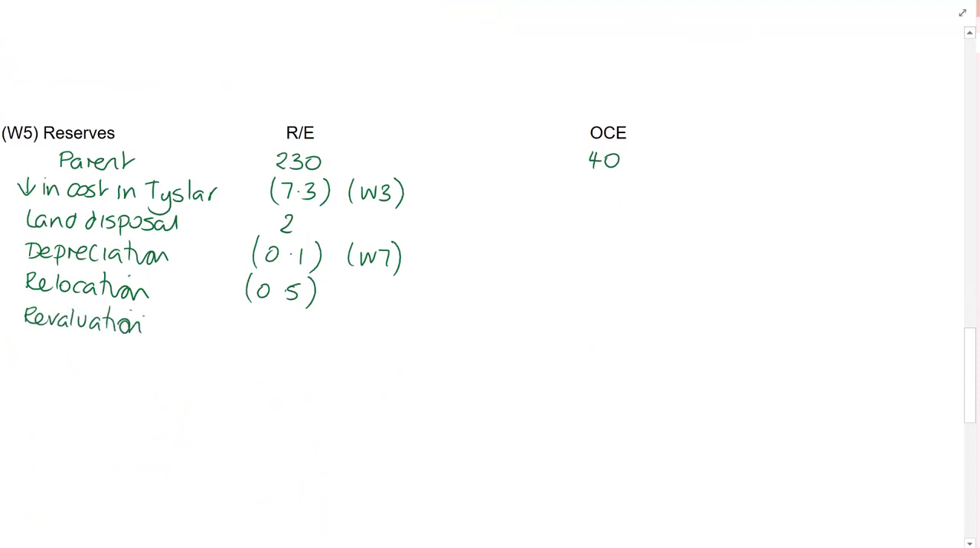
# Write the W7 revaluation of 1 under OCE and 'Contributions' of 6 under R/E
pyautogui.write('(W7)')
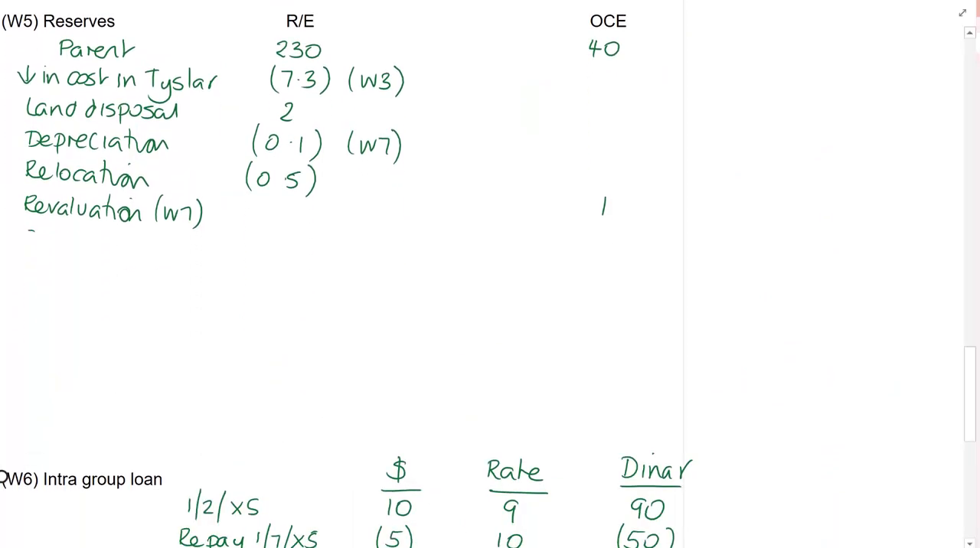
pyautogui.write('Contribution')
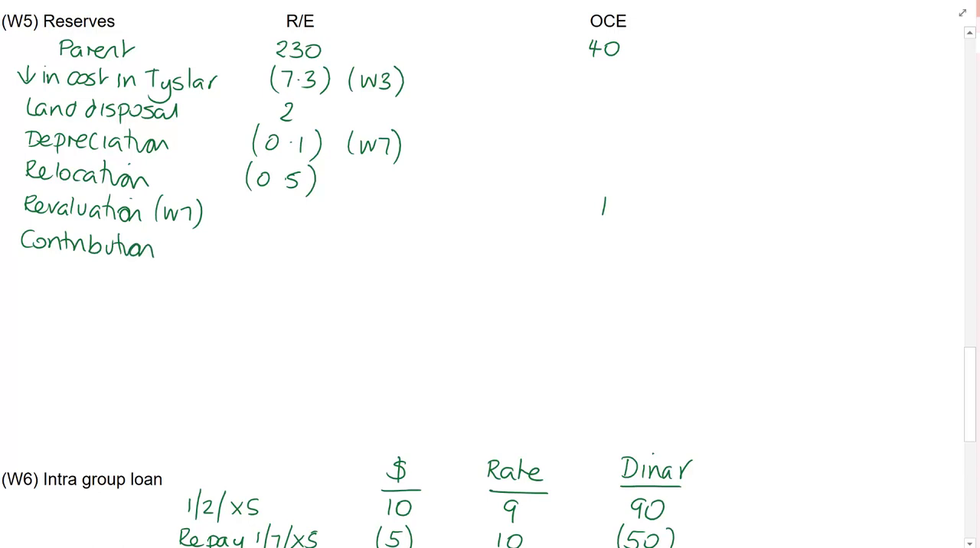
pyautogui.write('6')
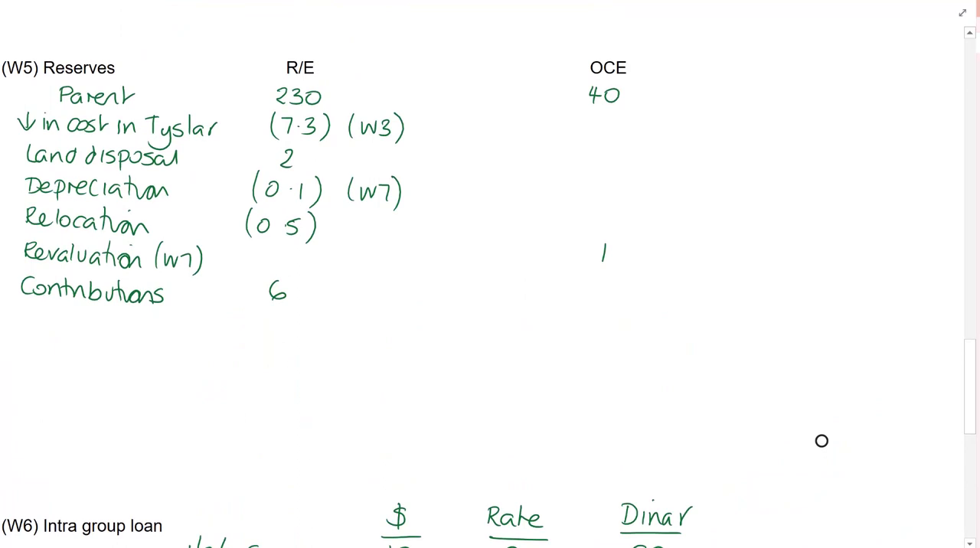
# Handwrite the W8 Pension totals: assets 3, liabilities 17.2, expected obligation 14.2
pyautogui.scroll(-3)
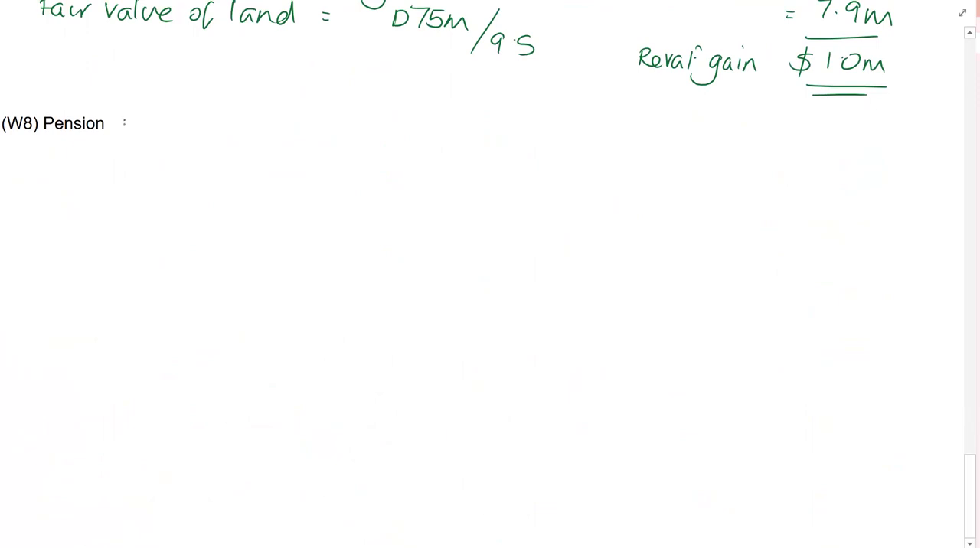
pyautogui.moveTo(122, 125)
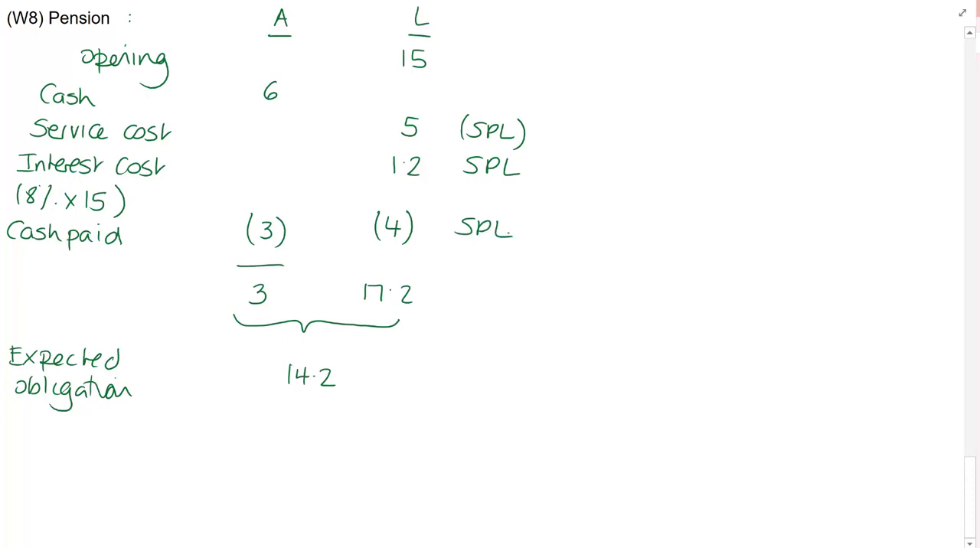
pyautogui.moveTo(551, 115); pyautogui.dragTo(552, 237)
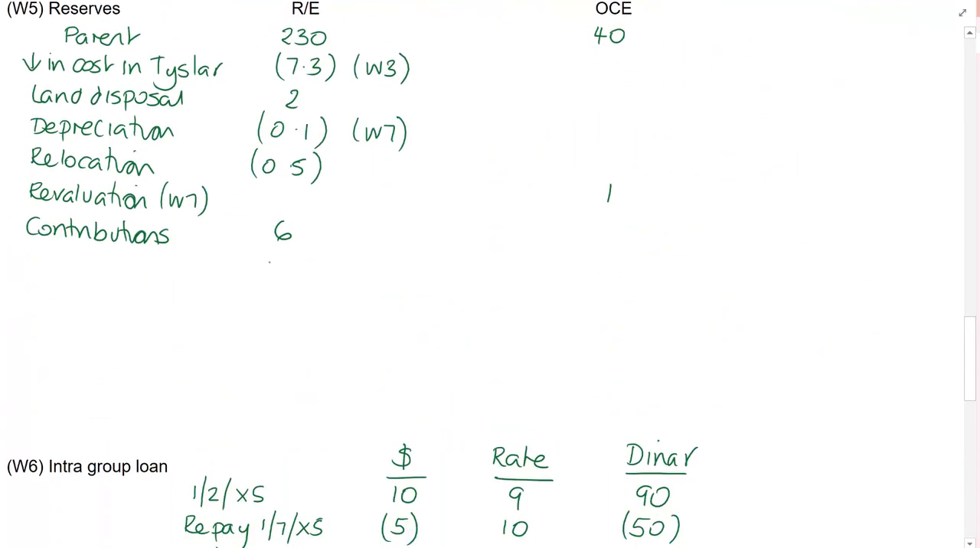
# Handwrite the pension adjustment figure 5.2 under retained earnings in the W5 reserves working
pyautogui.write('5.2')
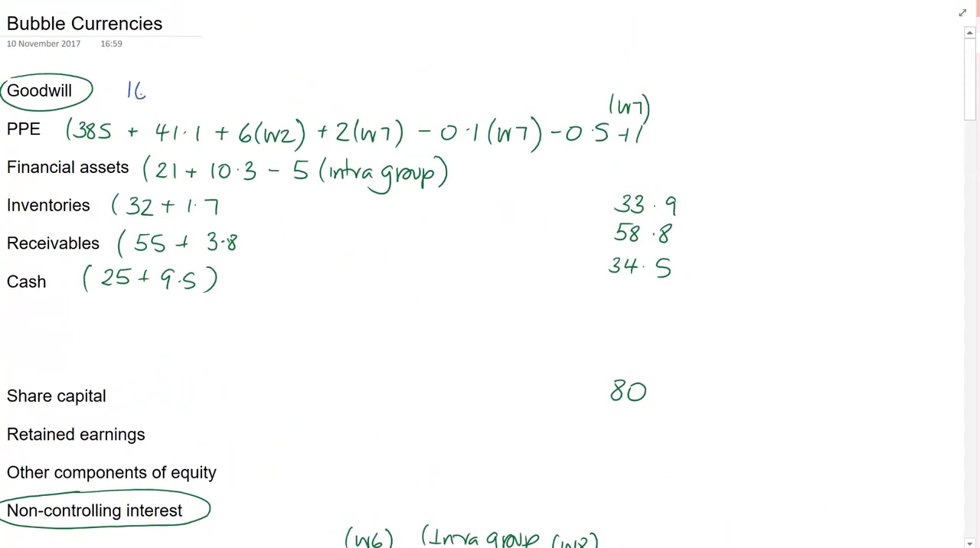
# Write the (W3) reference after the goodwill figure of 16
pyautogui.write('(W3)')
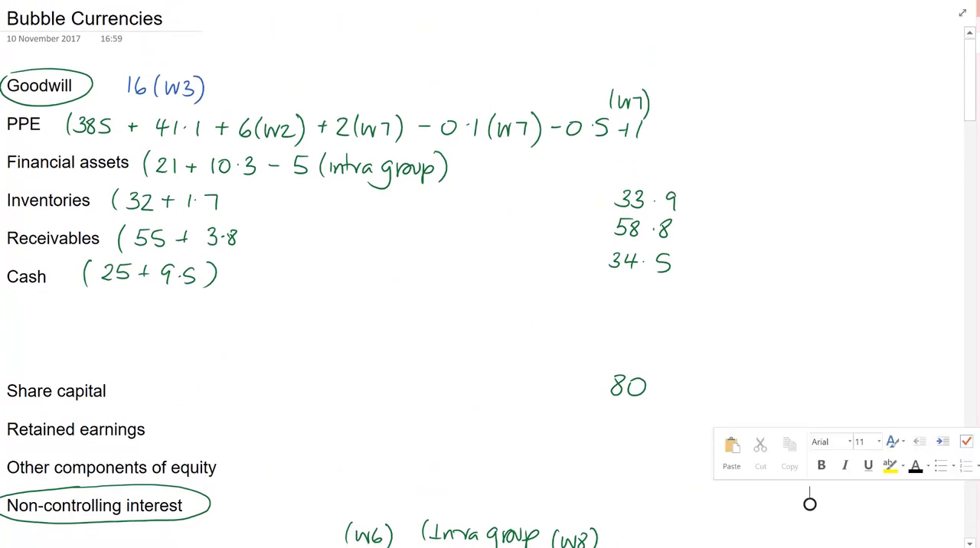
pyautogui.scroll(-3)
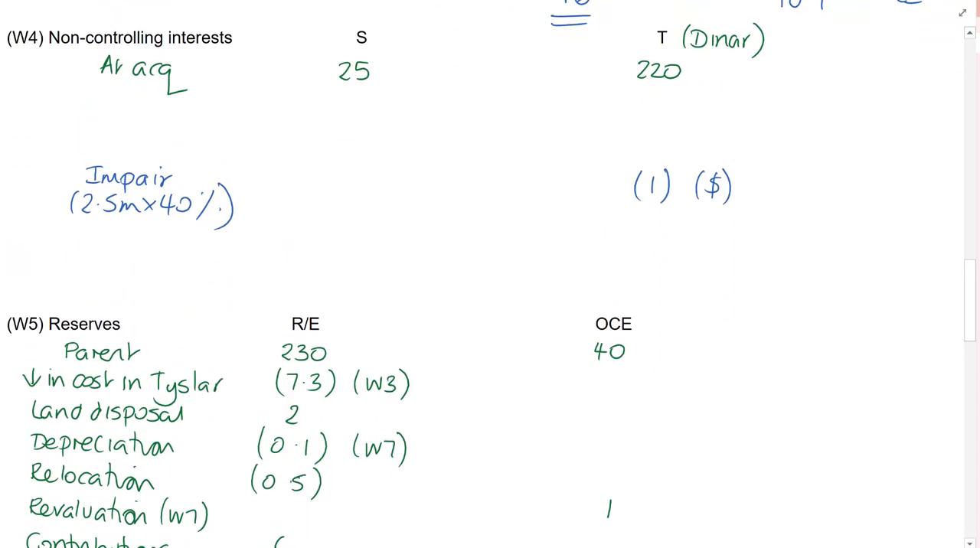
# Handwrite 'Goodwill Imp.' under the remeasurement loss line in W5 reserves
pyautogui.scroll(-3)
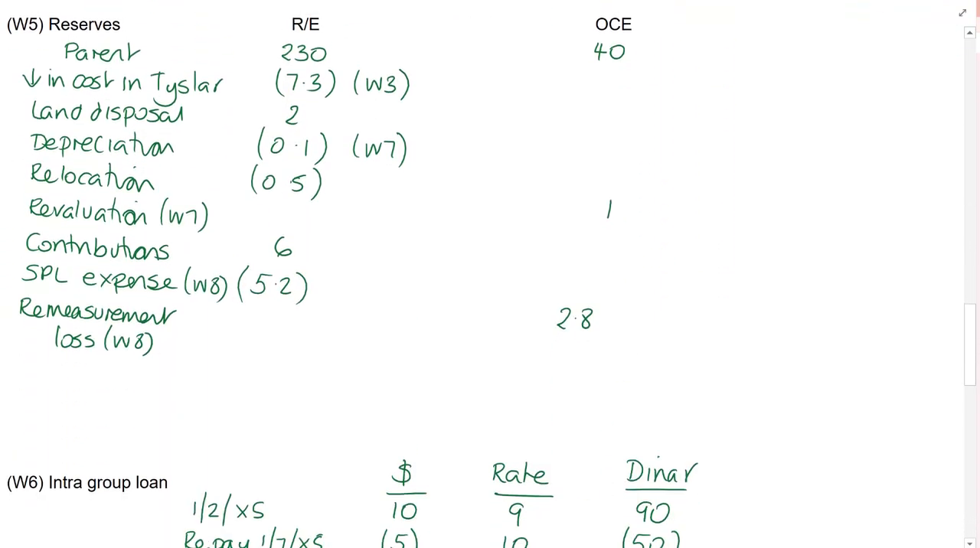
pyautogui.write('Go')
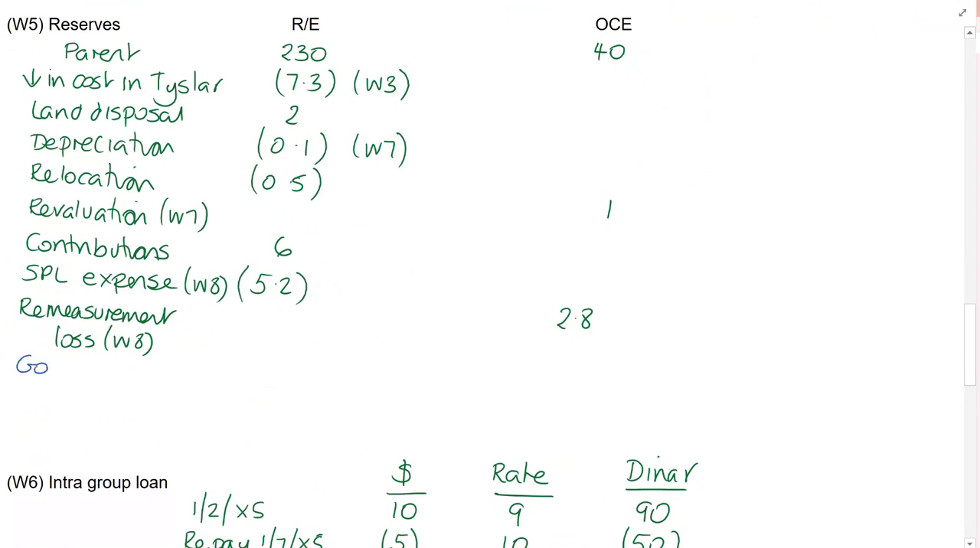
pyautogui.write('Goodwill Imp.')
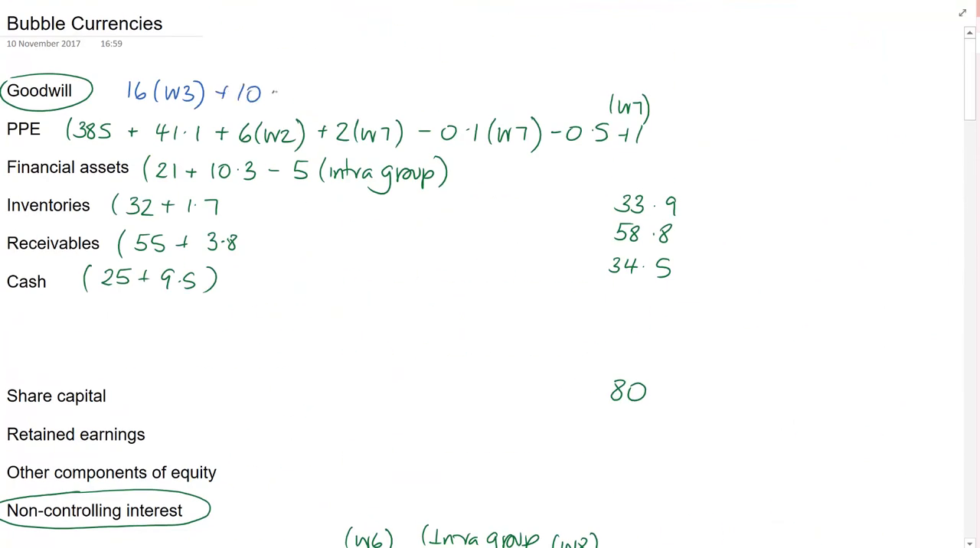
# Finish the goodwill line as 16 (W3) + 10.1 (W3) and write the 26.1 total
pyautogui.write('.1 (W3)')
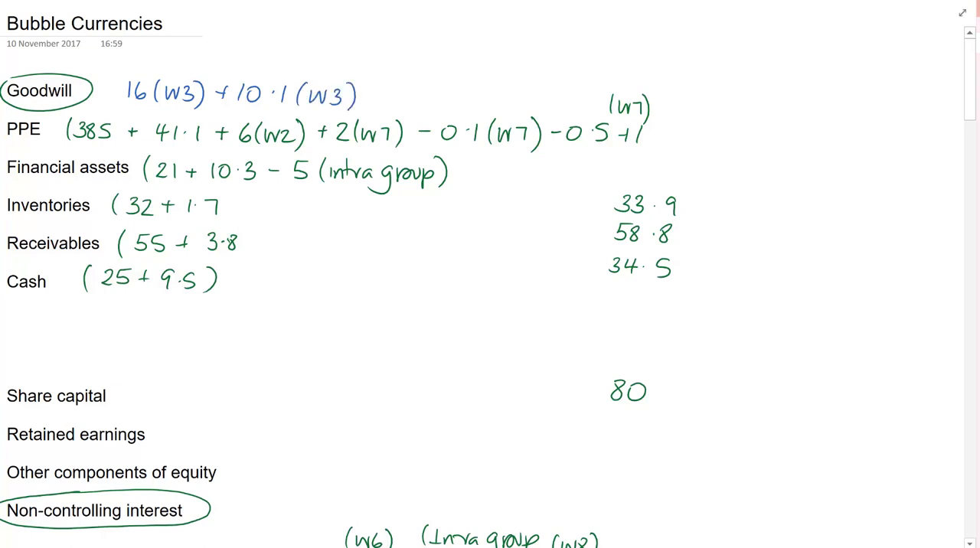
pyautogui.write('26.1')
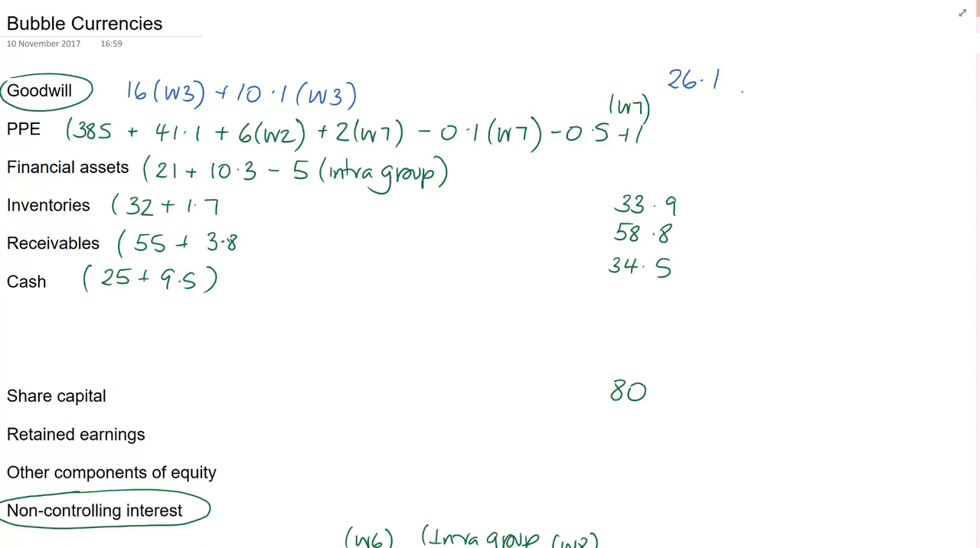
pyautogui.scroll(-3)
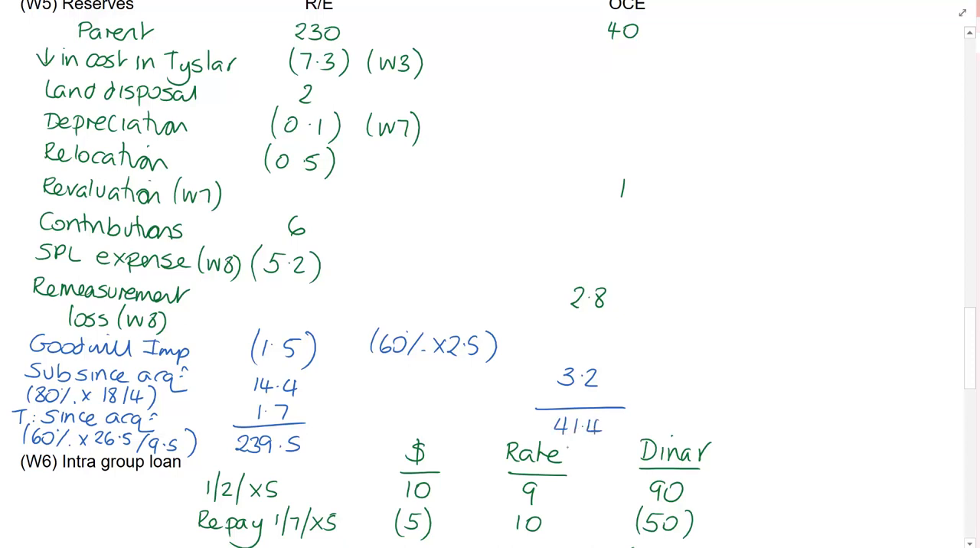
# Double-underline the W5 reserve totals of 239.5 and 41.4
pyautogui.moveTo(521, 442); pyautogui.dragTo(582, 441)
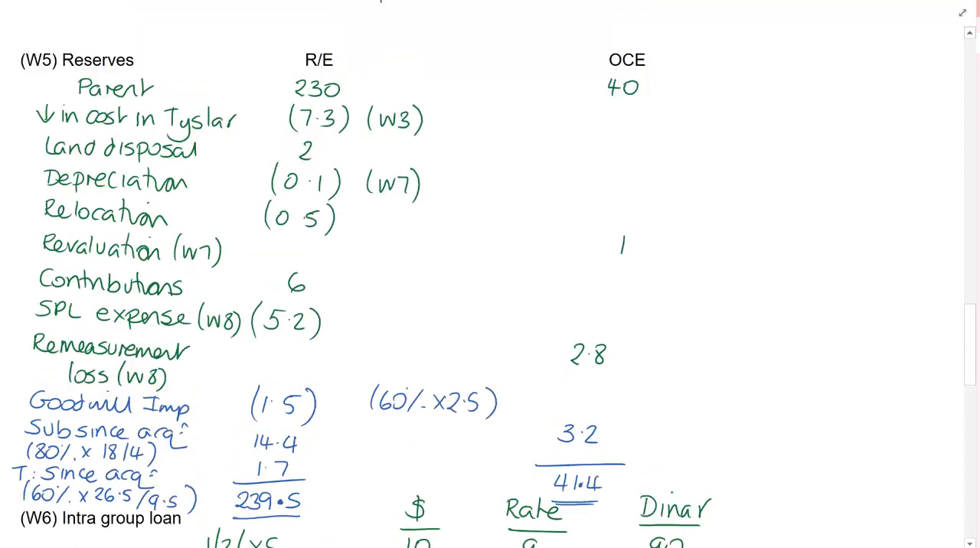
pyautogui.scroll(-3)
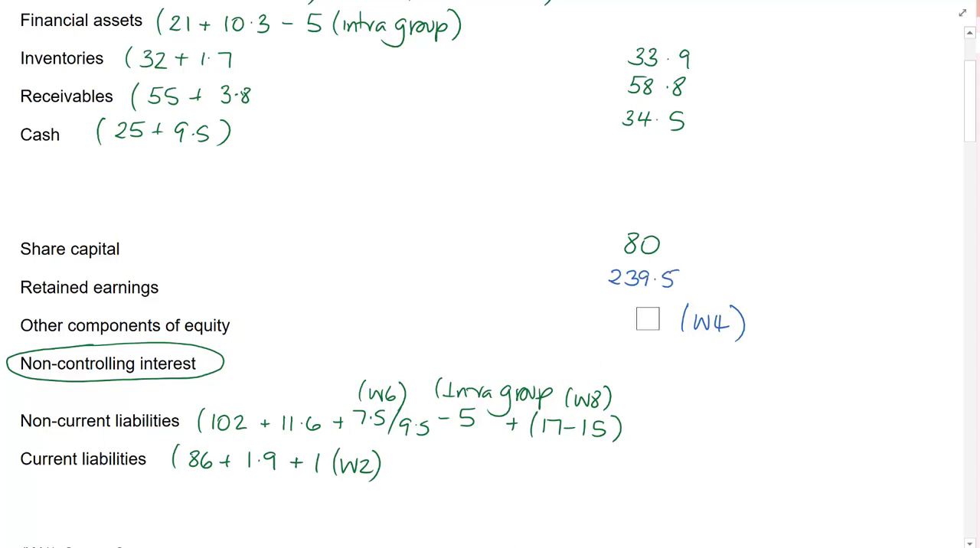
# Scroll to the equity section to add other components 41.4 and NCI 52.7
pyautogui.scroll(-3)
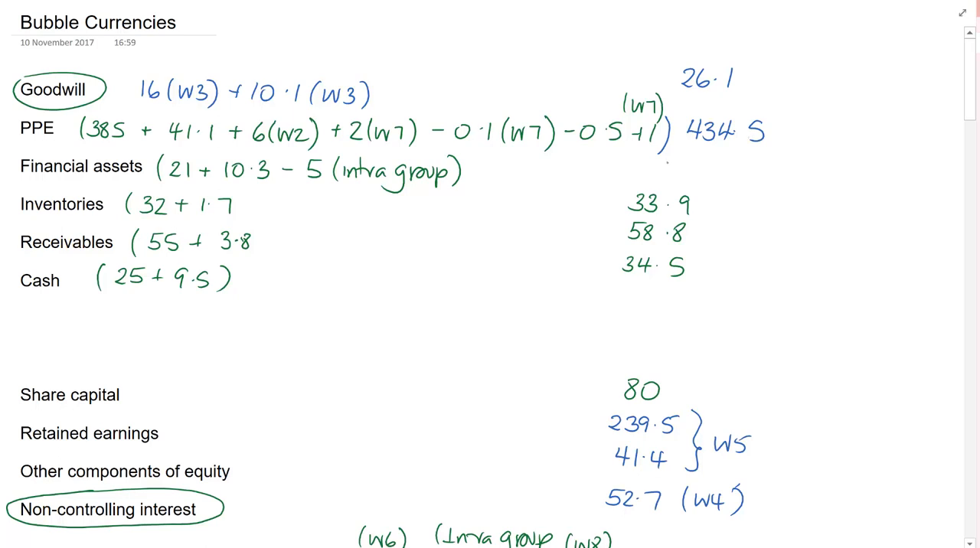
# Write financial assets of 26.3, rule off and double-underline total assets of 613.9
pyautogui.write('26·3')
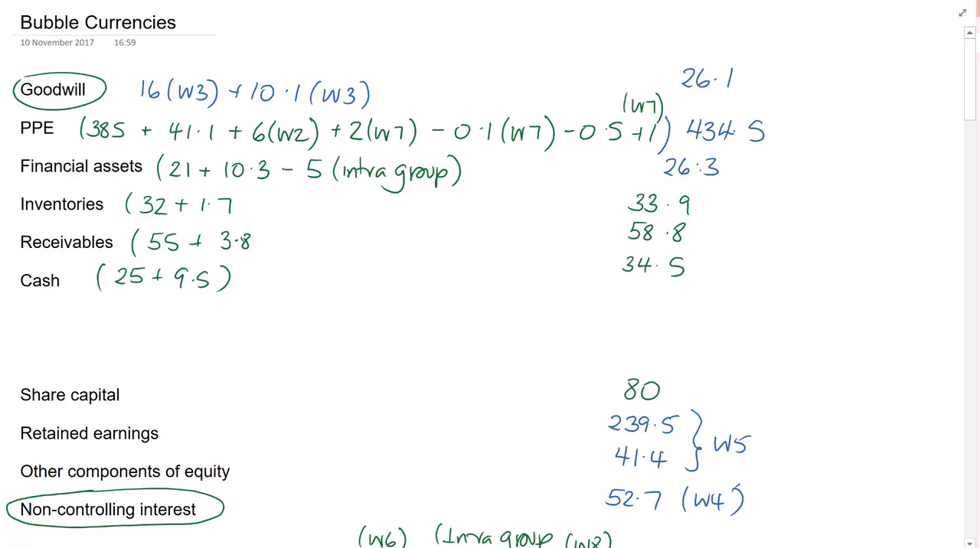
pyautogui.moveTo(609, 289); pyautogui.dragTo(696, 289)
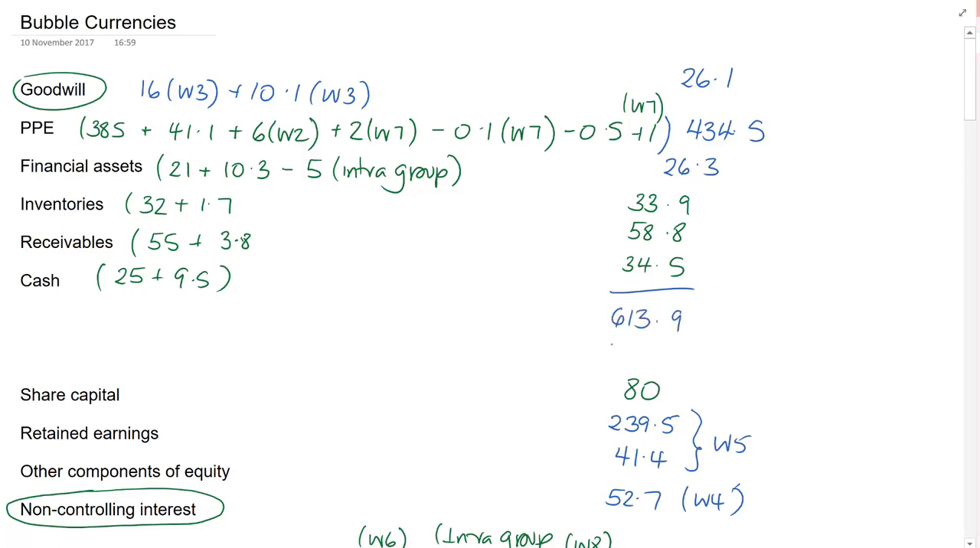
pyautogui.moveTo(608, 347); pyautogui.dragTo(681, 347)
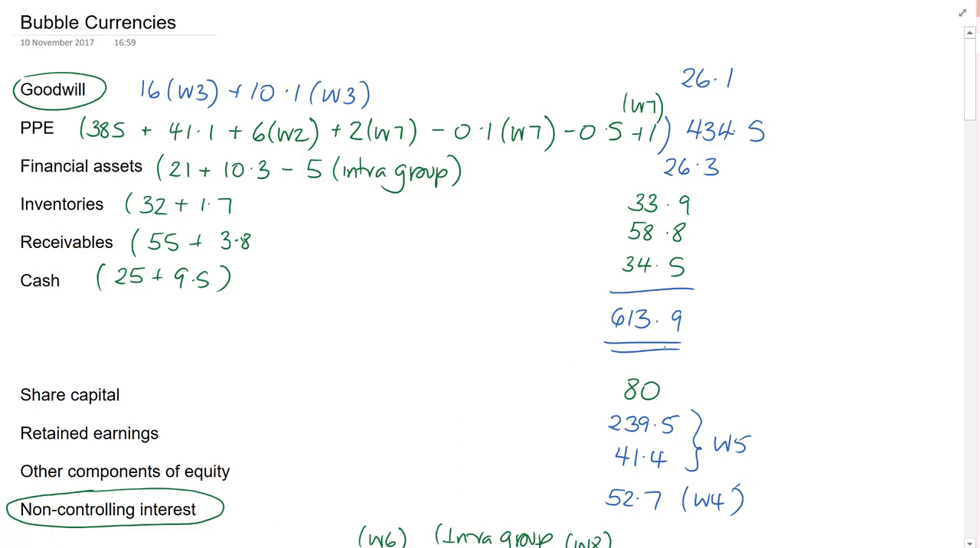